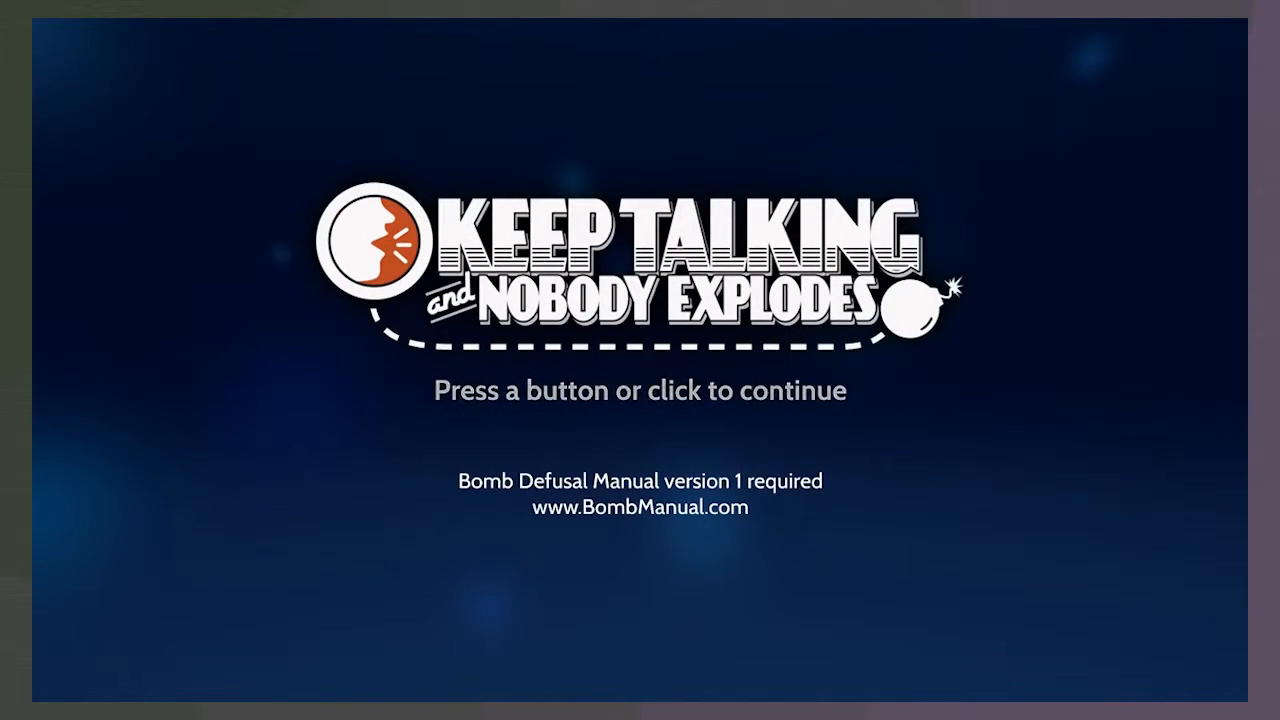
{"action": "mouse_move", "coordinate": [232, 214]}
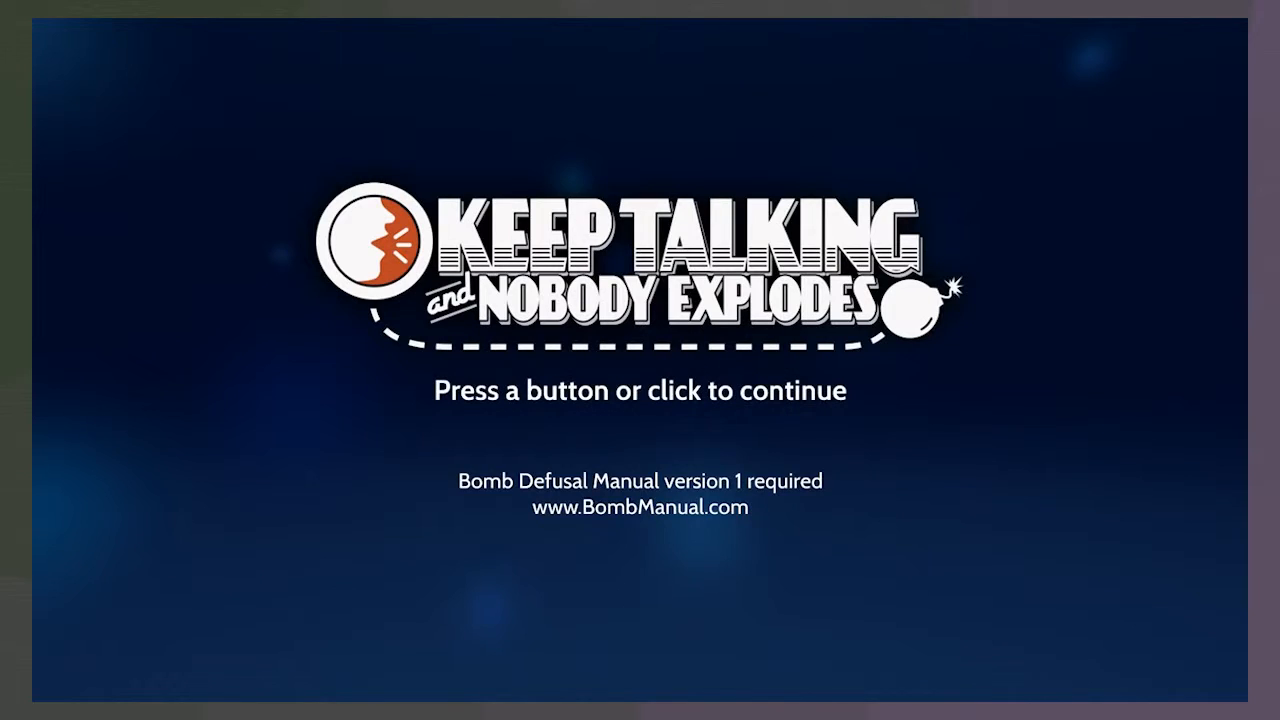
Continue past the title screen to the office desk with the bombs binder
{"action": "left_click", "coordinate": [640, 390]}
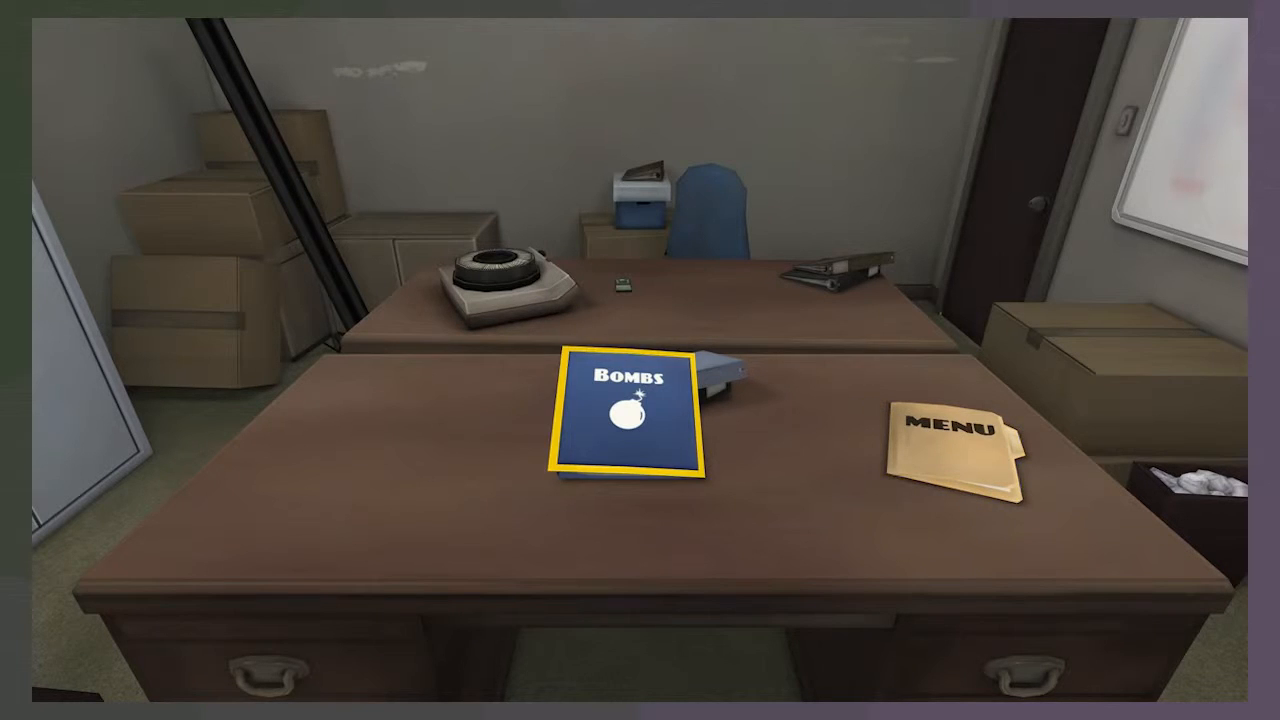
Start mission 1.3 The First Bomb from the Bombs binder so the bomb appears on the table
{"action": "left_click", "coordinate": [624, 414]}
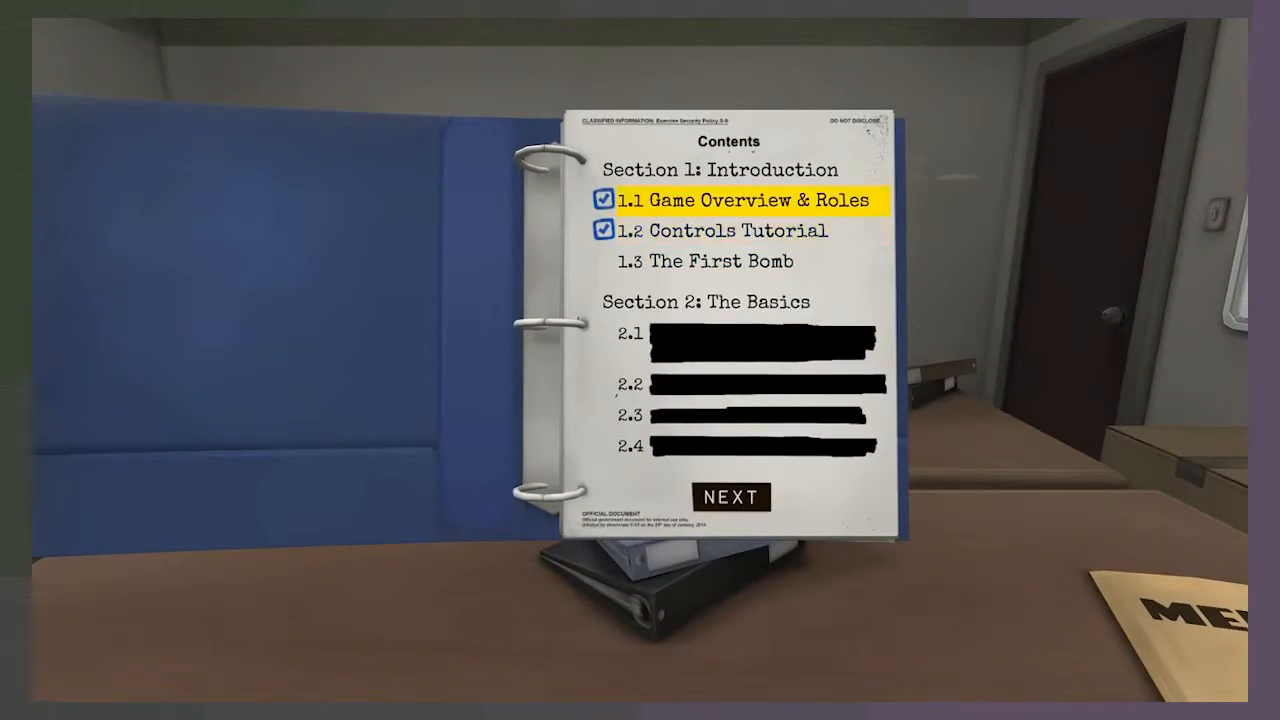
{"action": "left_click", "coordinate": [714, 260]}
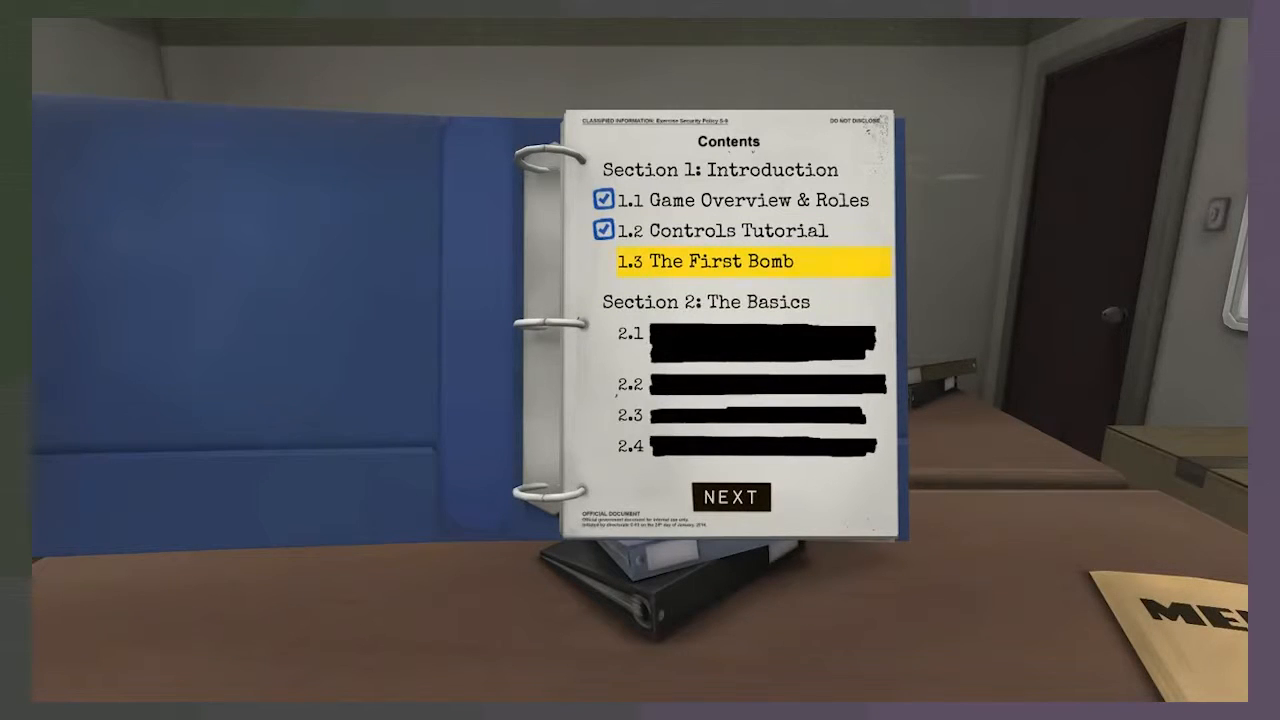
{"action": "left_click", "coordinate": [728, 496]}
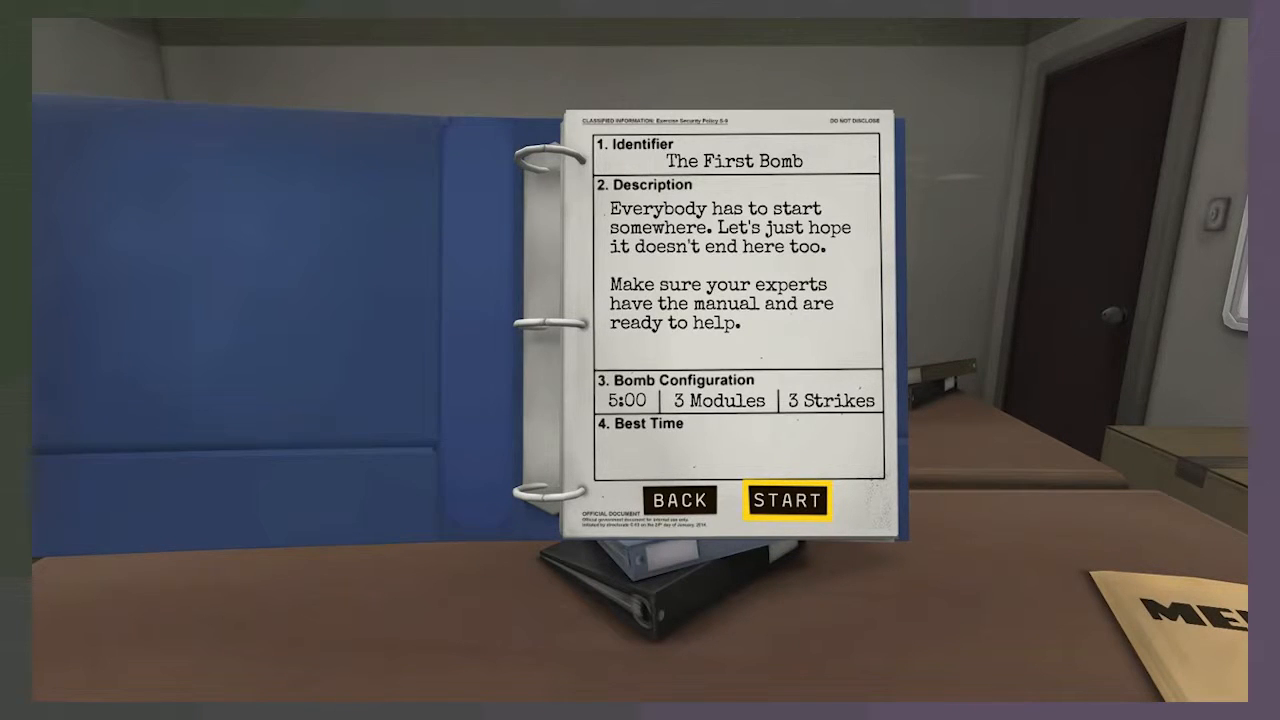
{"action": "left_click", "coordinate": [786, 500]}
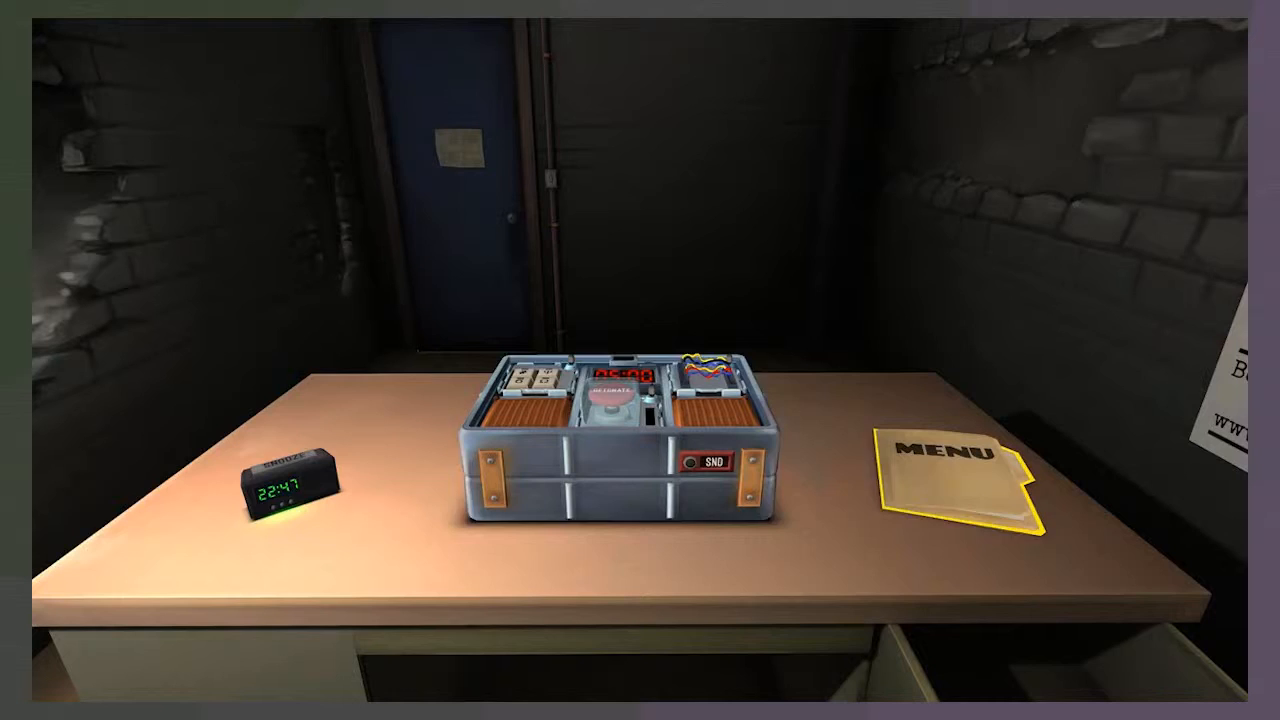
{"action": "mouse_move", "coordinate": [620, 440]}
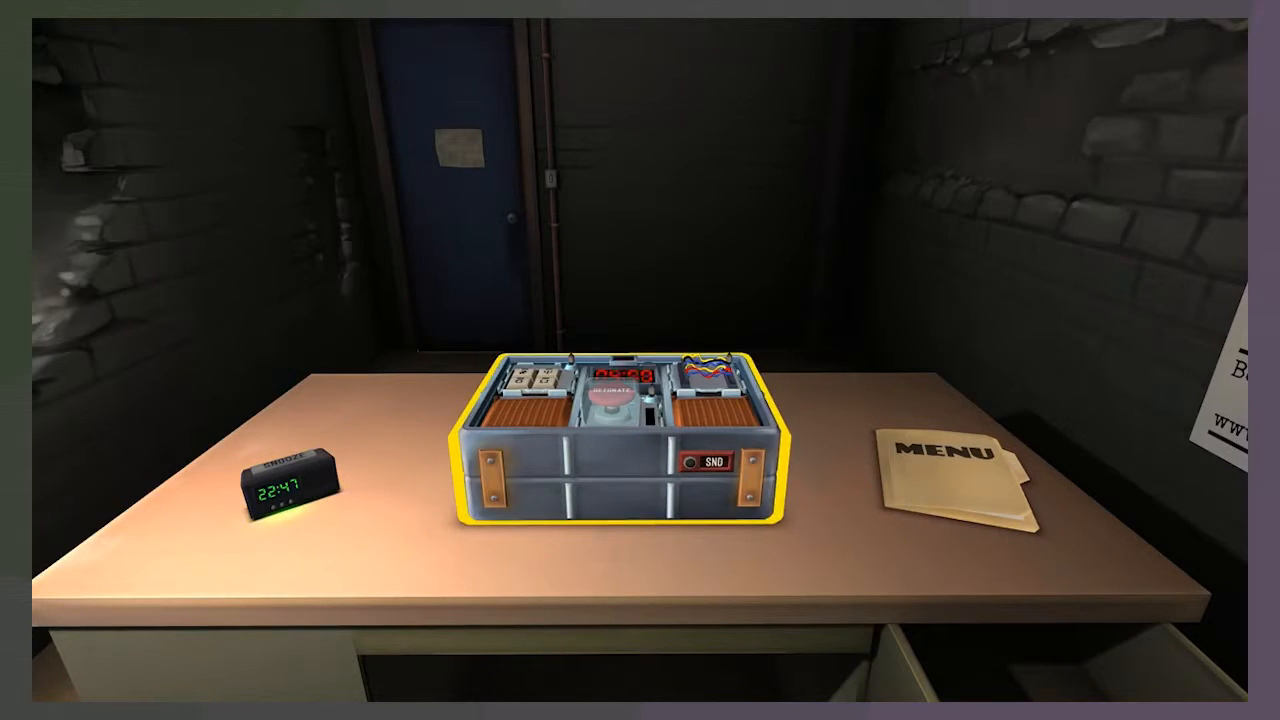
Pick up the bomb from the table to view its front face, timer counting from 4:05
{"action": "left_click", "coordinate": [616, 430]}
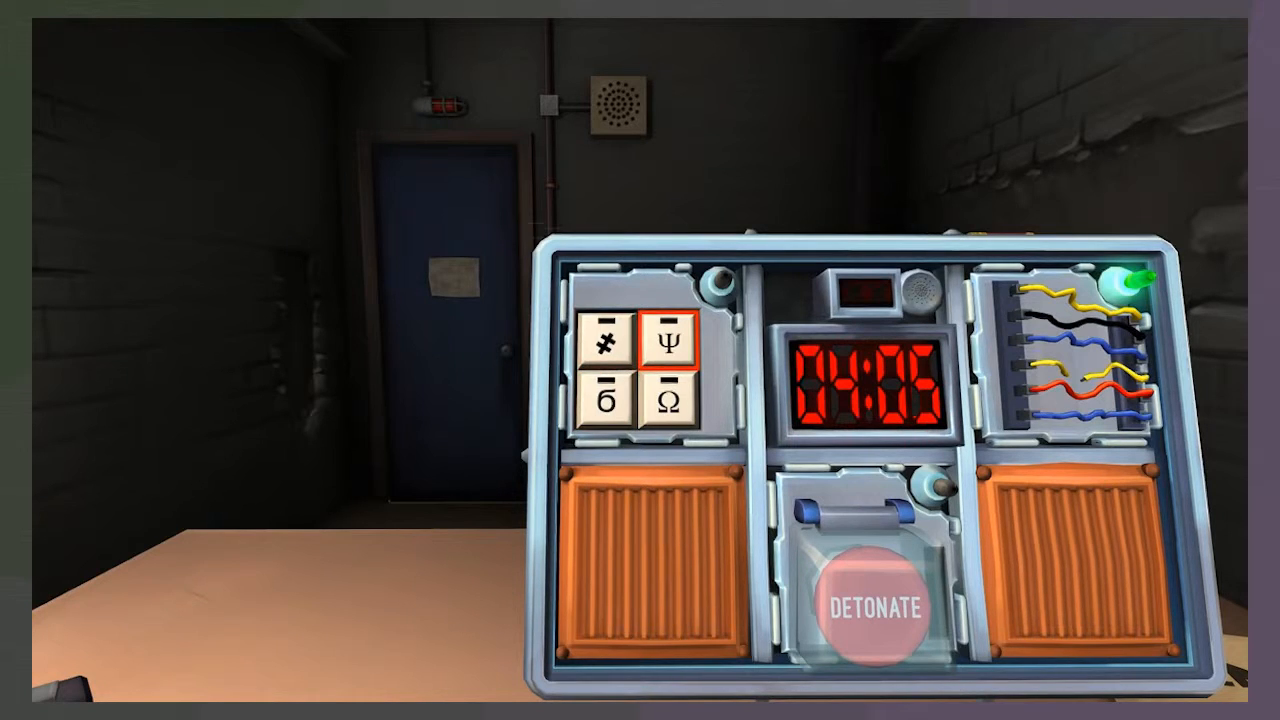
Try keypad symbol sequences that fail to solve the four-symbol keypad module
{"action": "left_click", "coordinate": [676, 400]}
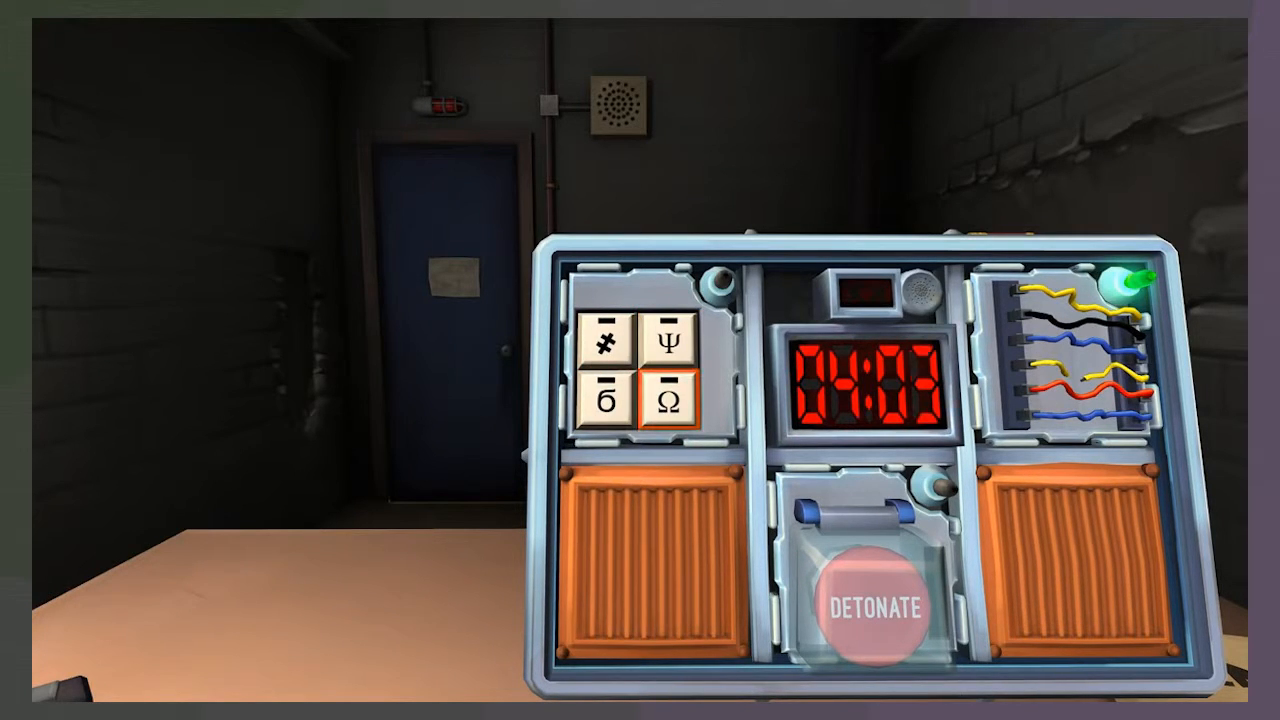
{"action": "left_click", "coordinate": [604, 398]}
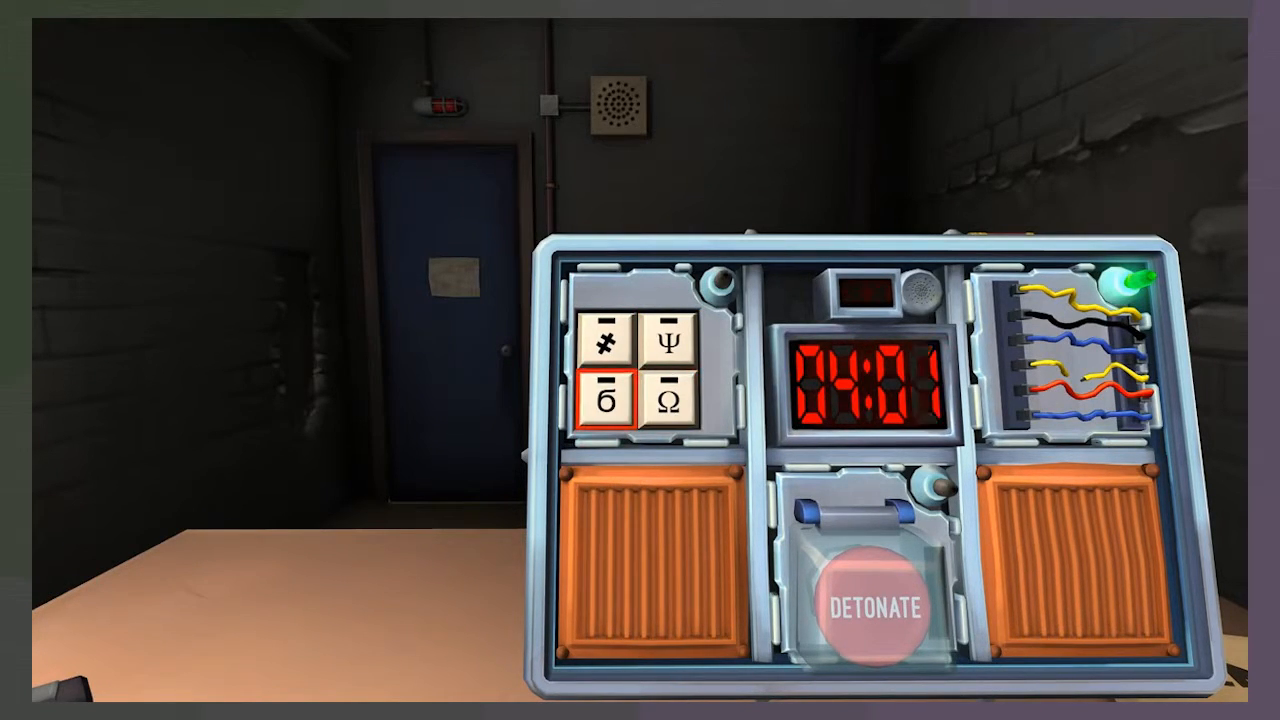
{"action": "left_click", "coordinate": [604, 344]}
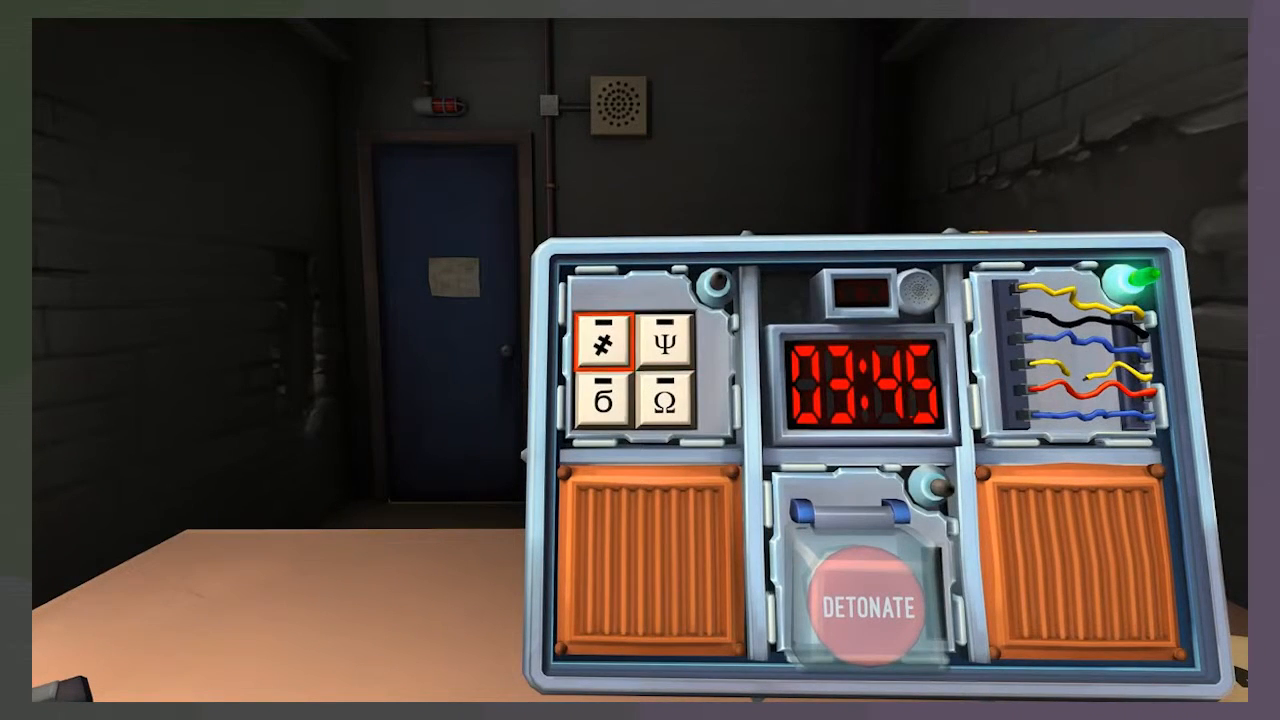
{"action": "left_click", "coordinate": [608, 400]}
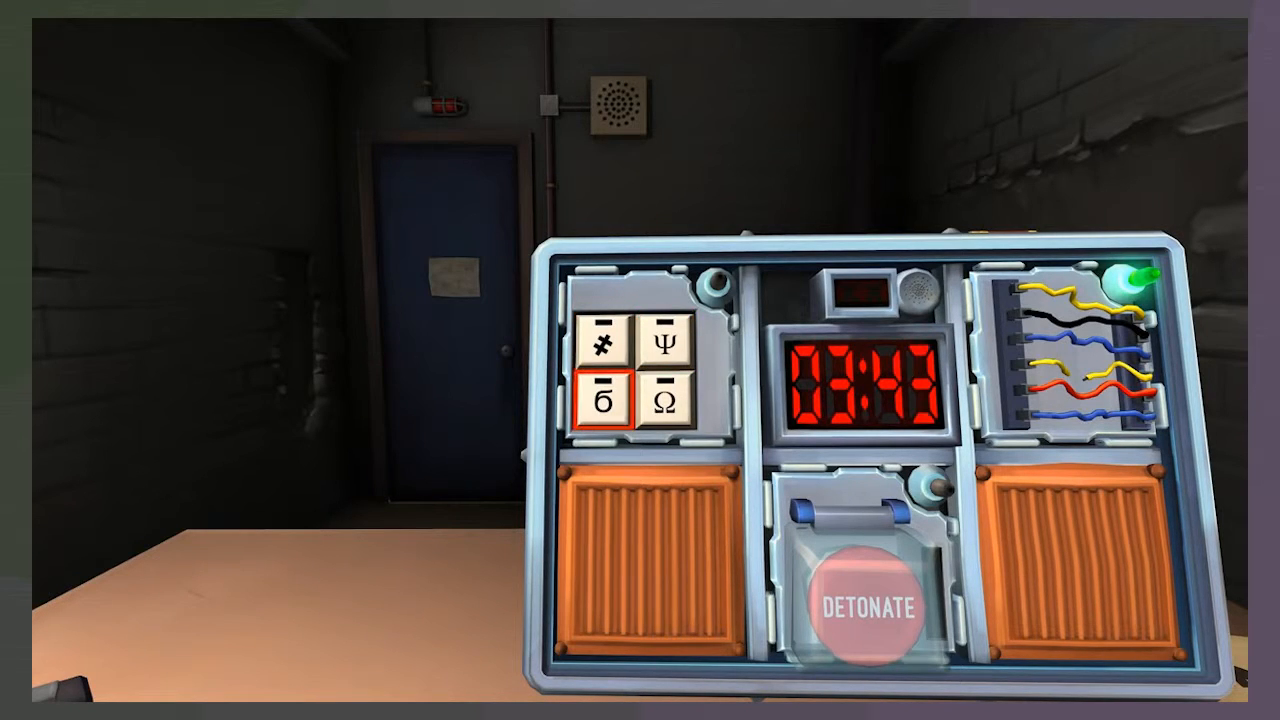
{"action": "left_click", "coordinate": [672, 348]}
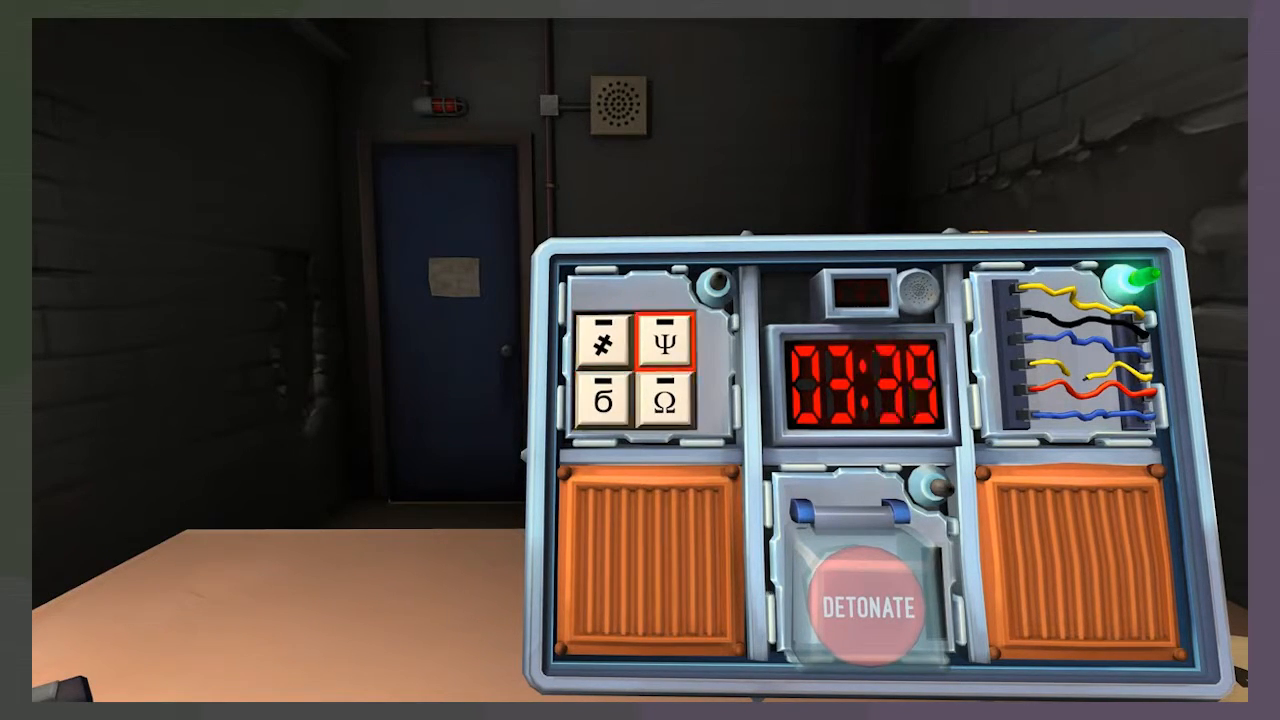
{"action": "left_click", "coordinate": [604, 400]}
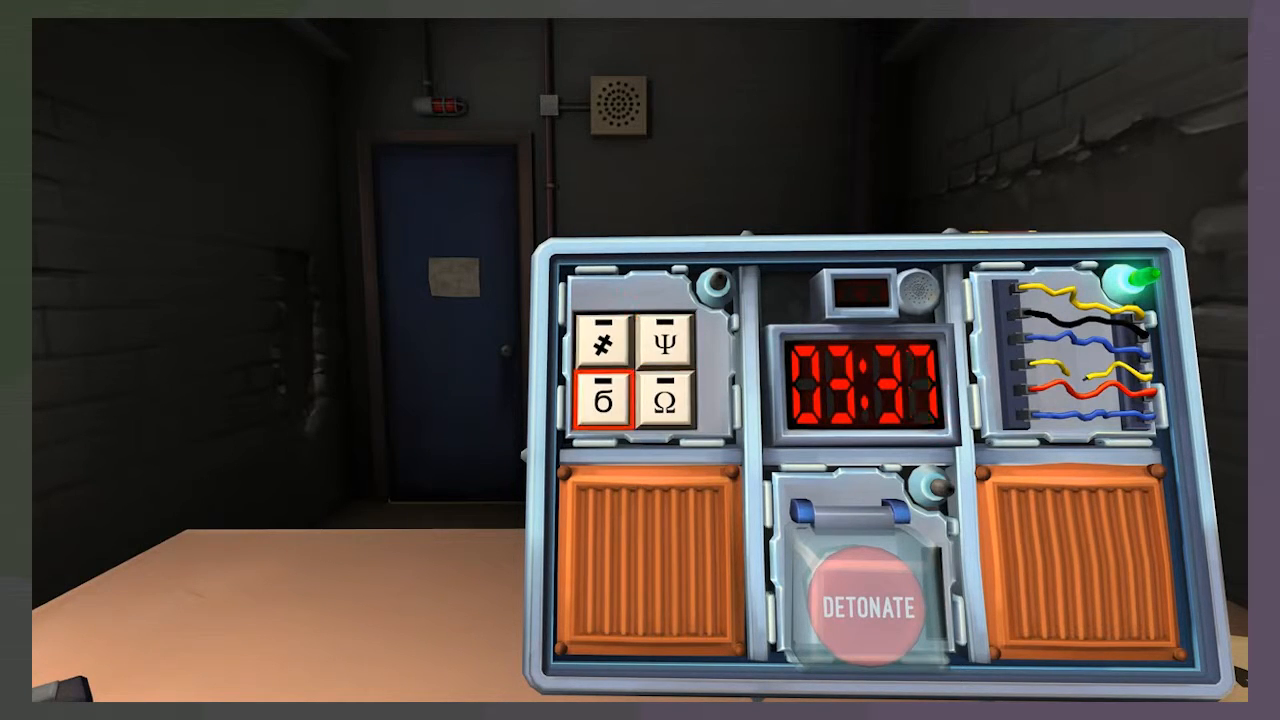
{"action": "left_click", "coordinate": [662, 344]}
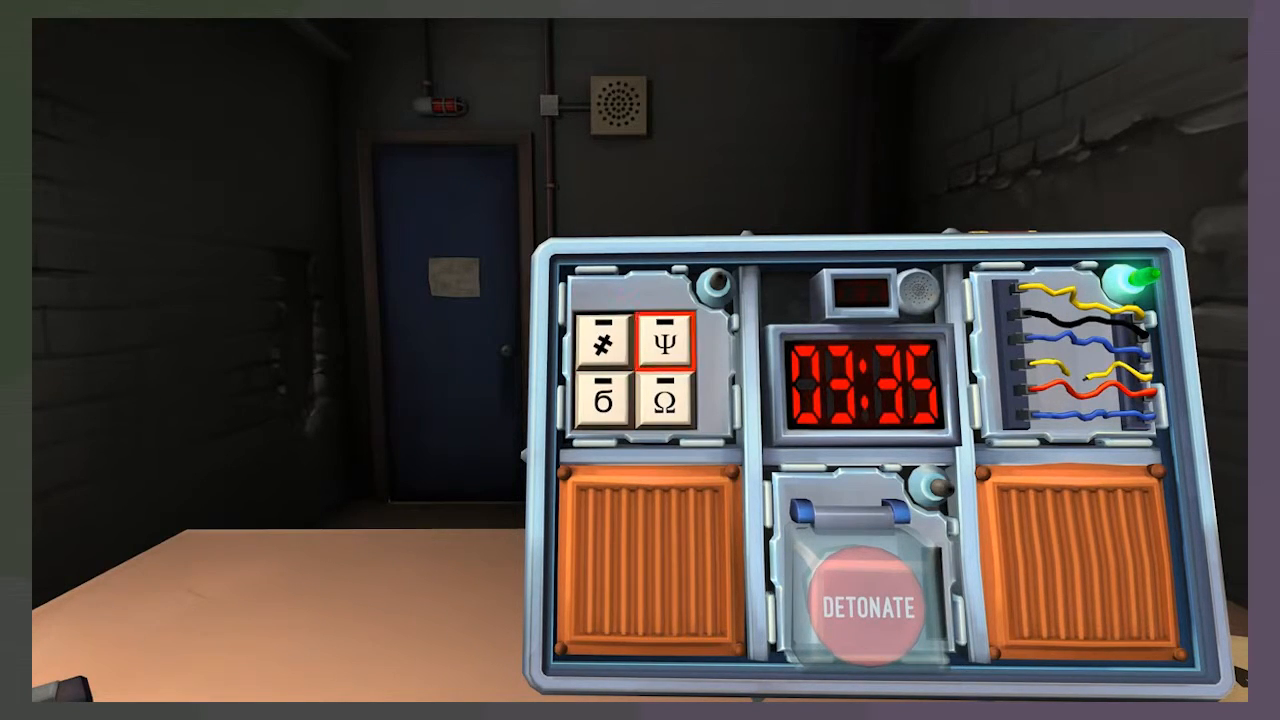
{"action": "left_click", "coordinate": [666, 404]}
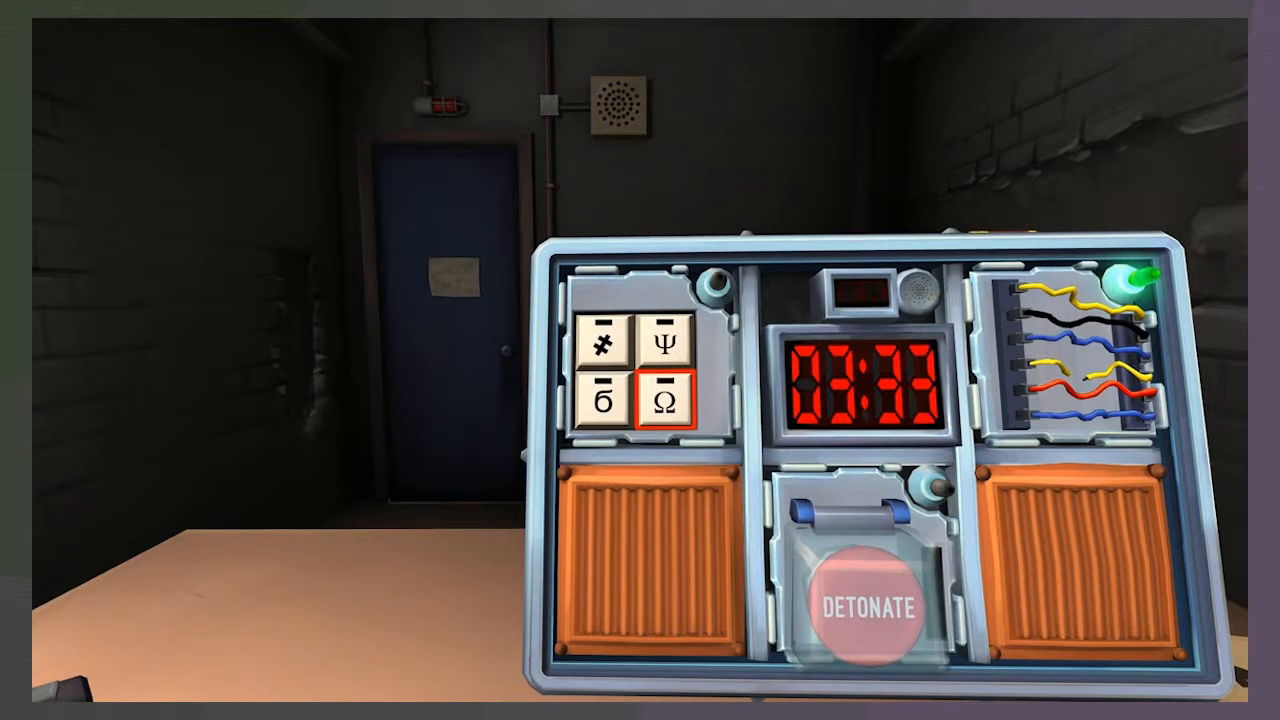
{"action": "left_click", "coordinate": [662, 348]}
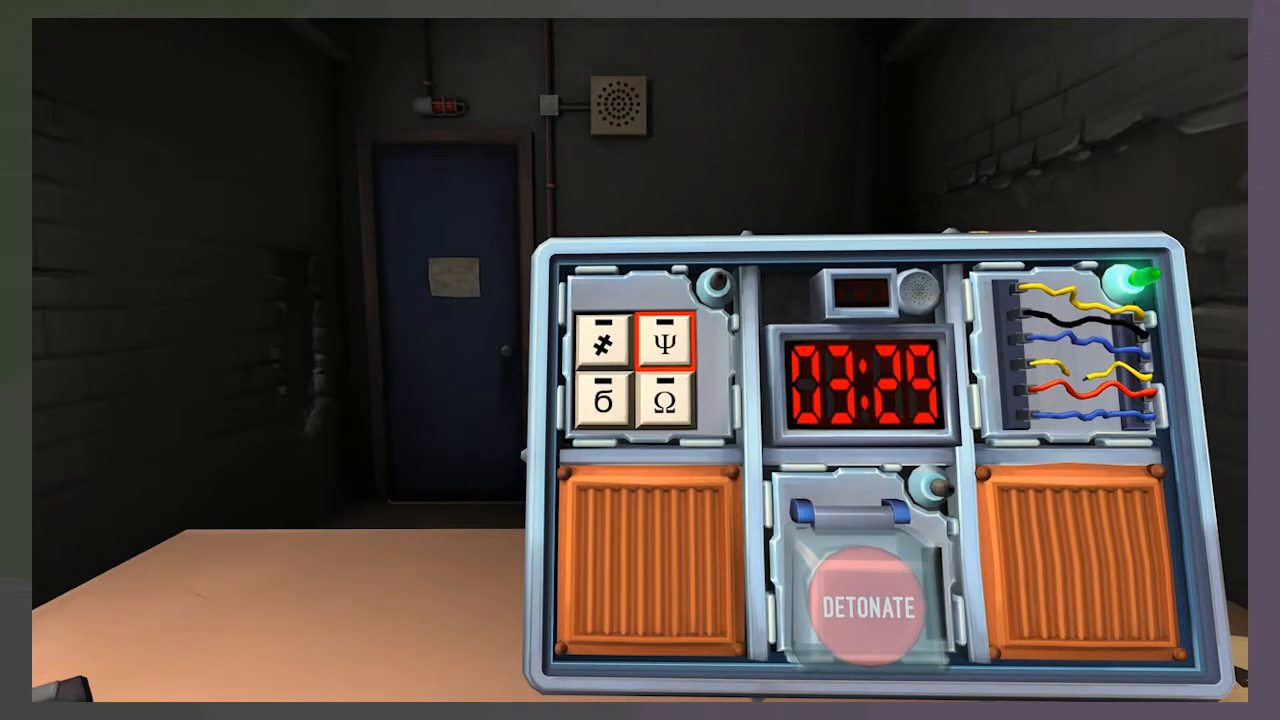
{"action": "left_click", "coordinate": [600, 404]}
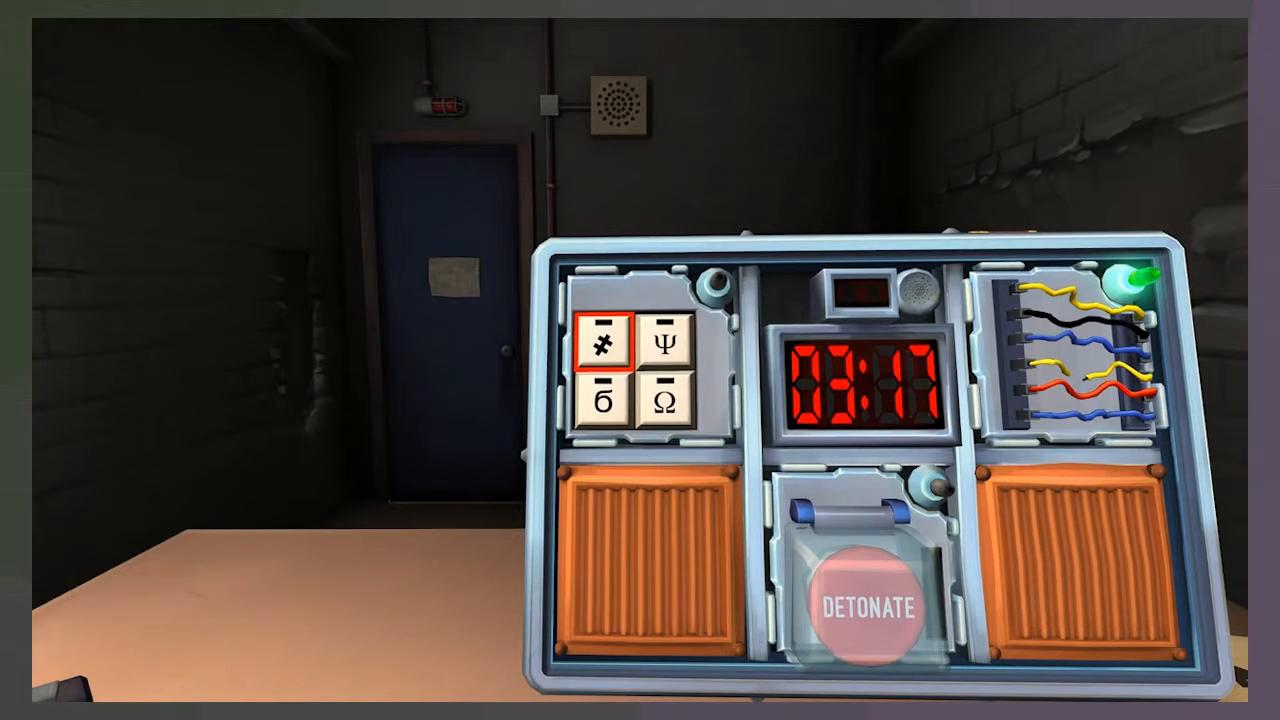
Enter the symbols Ω, б, Ψ and the b-like symbol to disarm the keypad module
{"action": "left_click", "coordinate": [662, 398]}
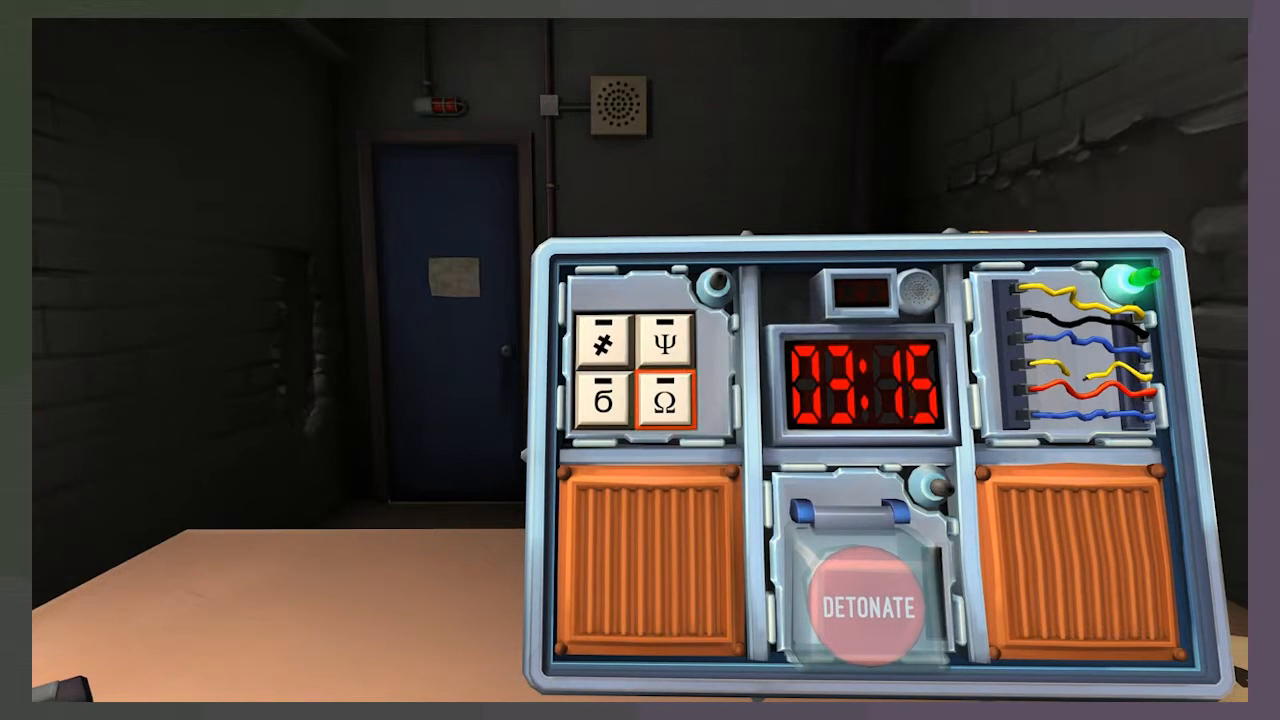
{"action": "left_click", "coordinate": [608, 396]}
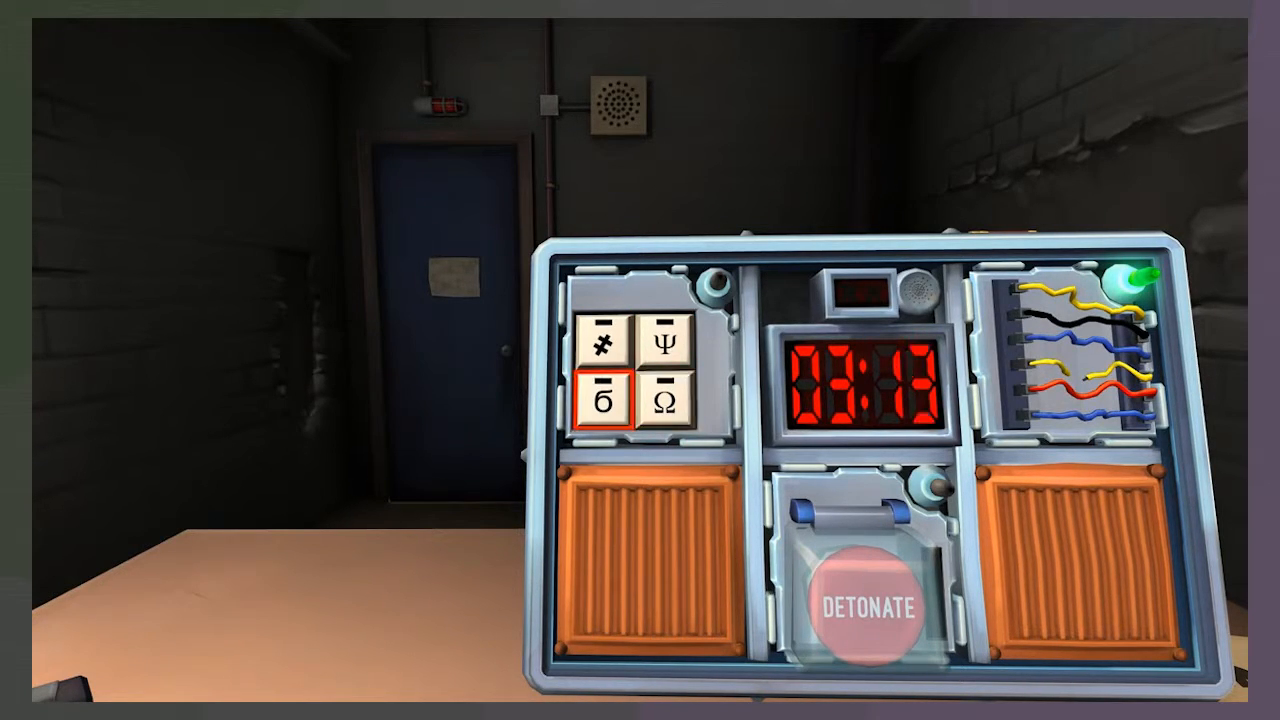
{"action": "left_click", "coordinate": [662, 344]}
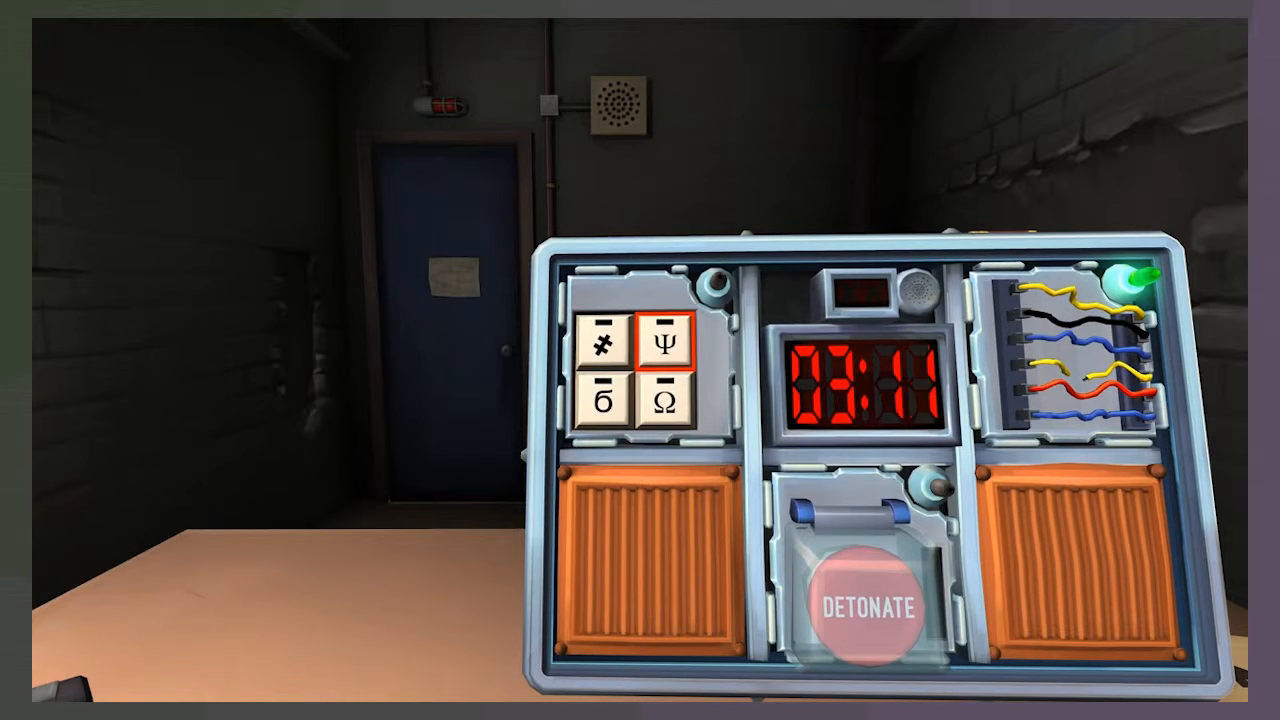
{"action": "left_click", "coordinate": [600, 400]}
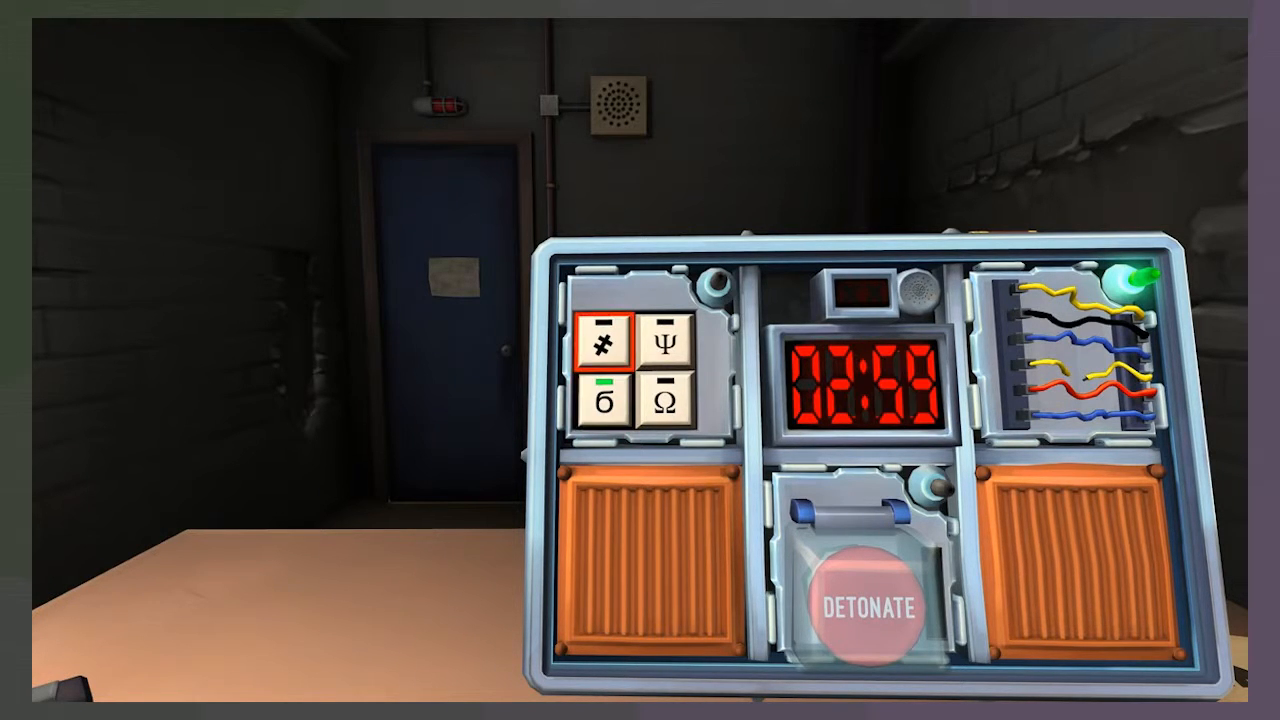
{"action": "left_click", "coordinate": [662, 344]}
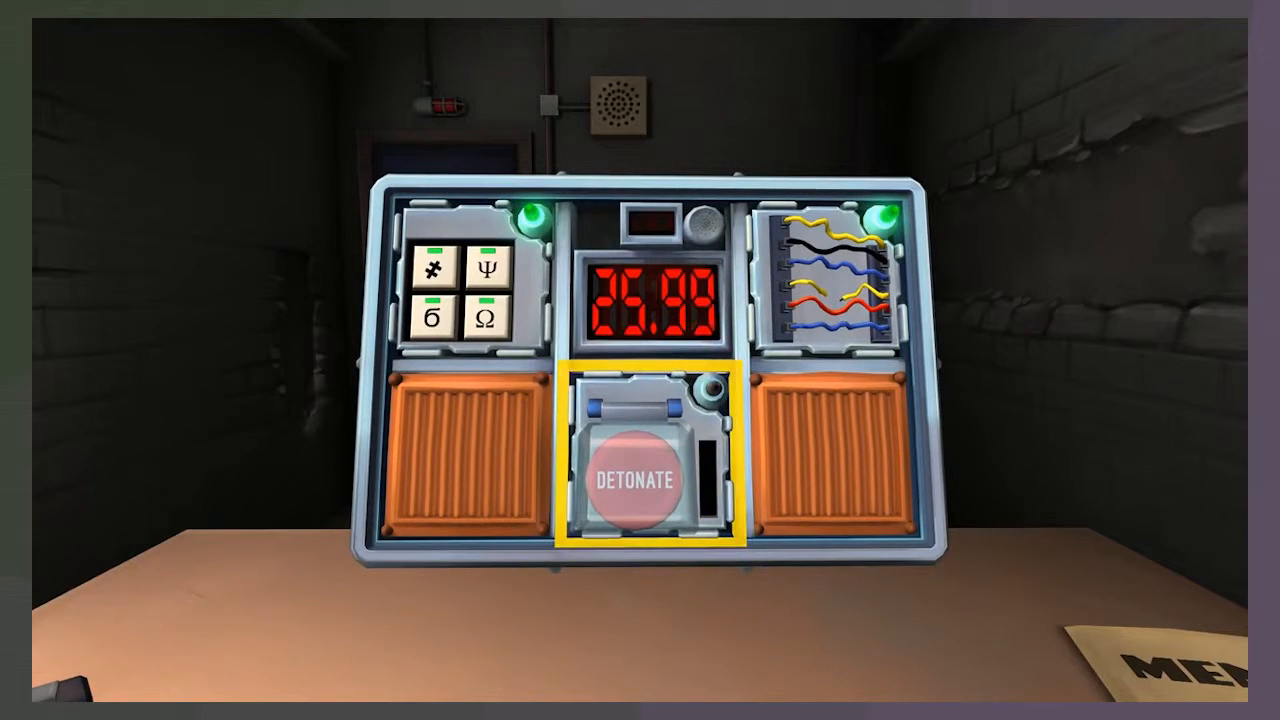
Press the big DETONATE button as time expires, ending on the EXPLODED results report
{"action": "left_click", "coordinate": [632, 476]}
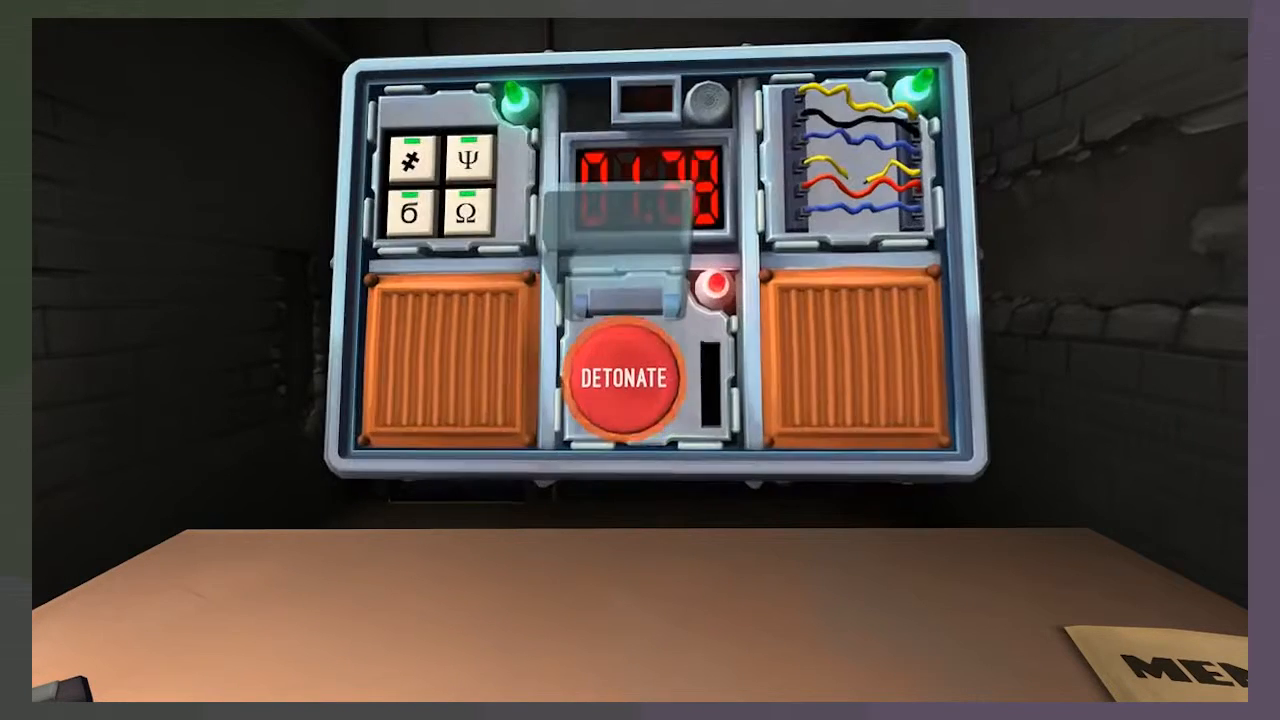
{"action": "left_click", "coordinate": [624, 378]}
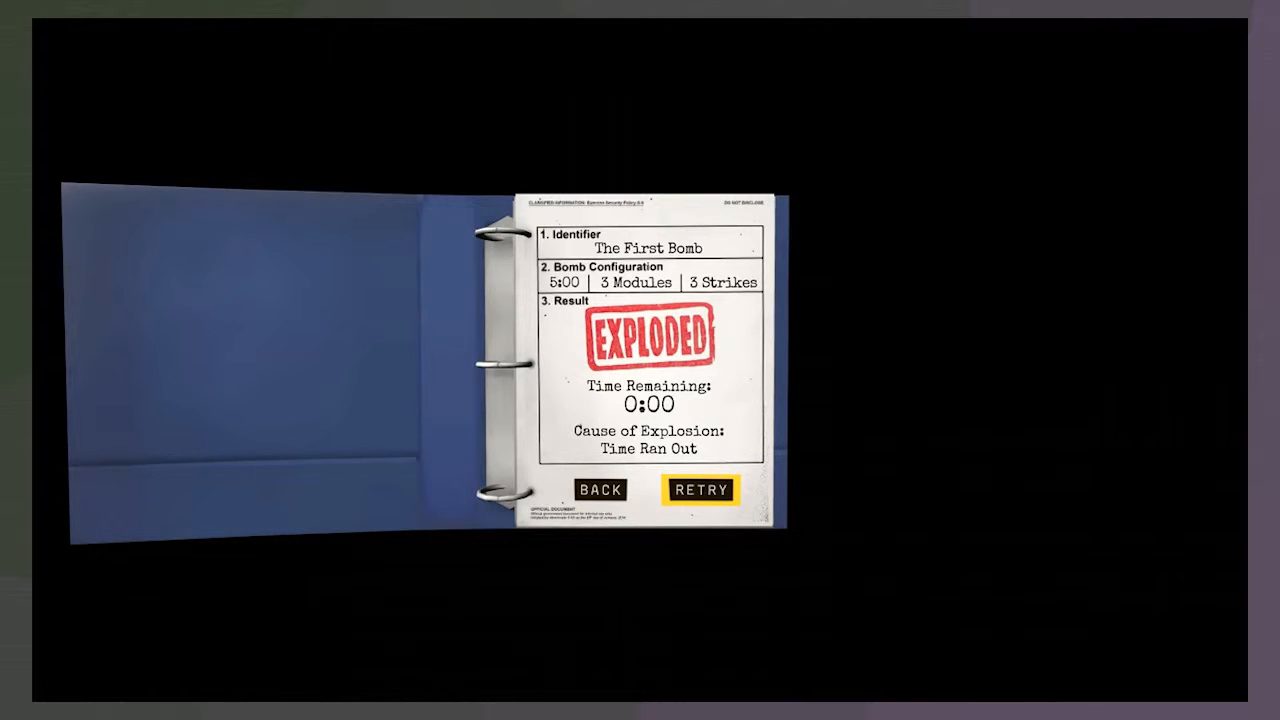
Retry The First Bomb so a fresh bomb sits on the desk
{"action": "left_click", "coordinate": [700, 490]}
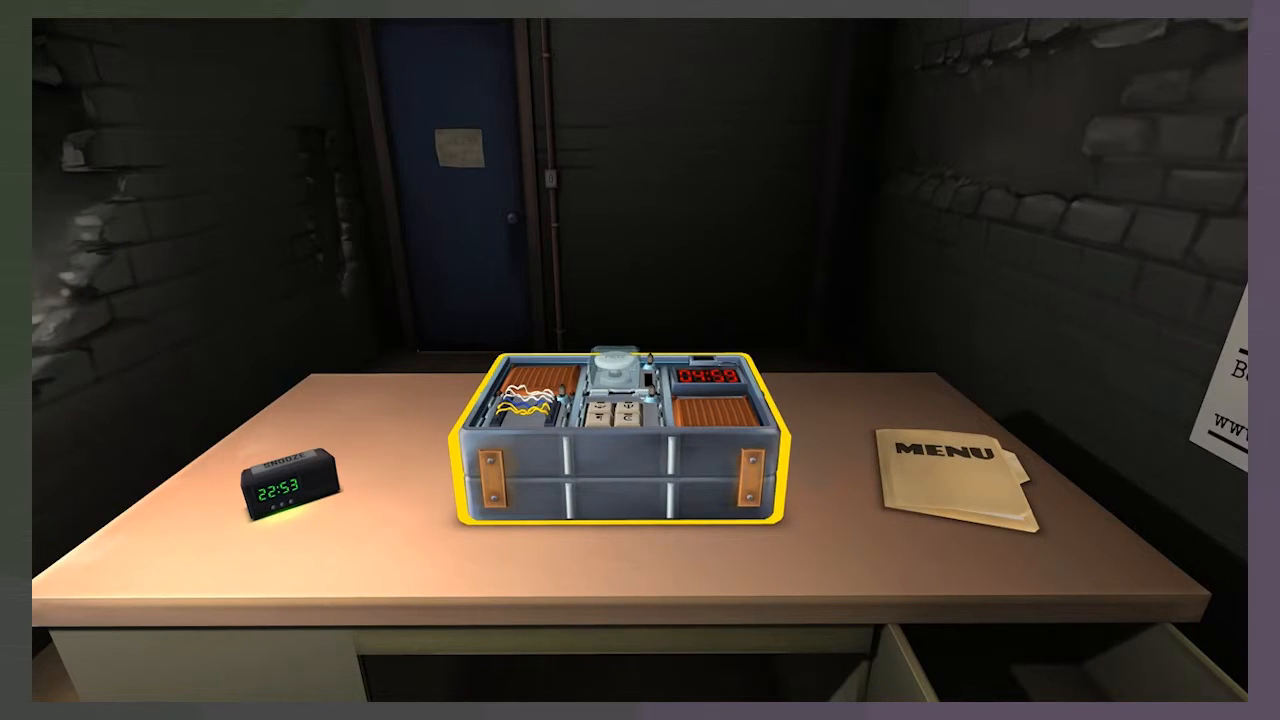
Pick up the fresh bomb from the desk, timer at 4:27
{"action": "left_click", "coordinate": [640, 430]}
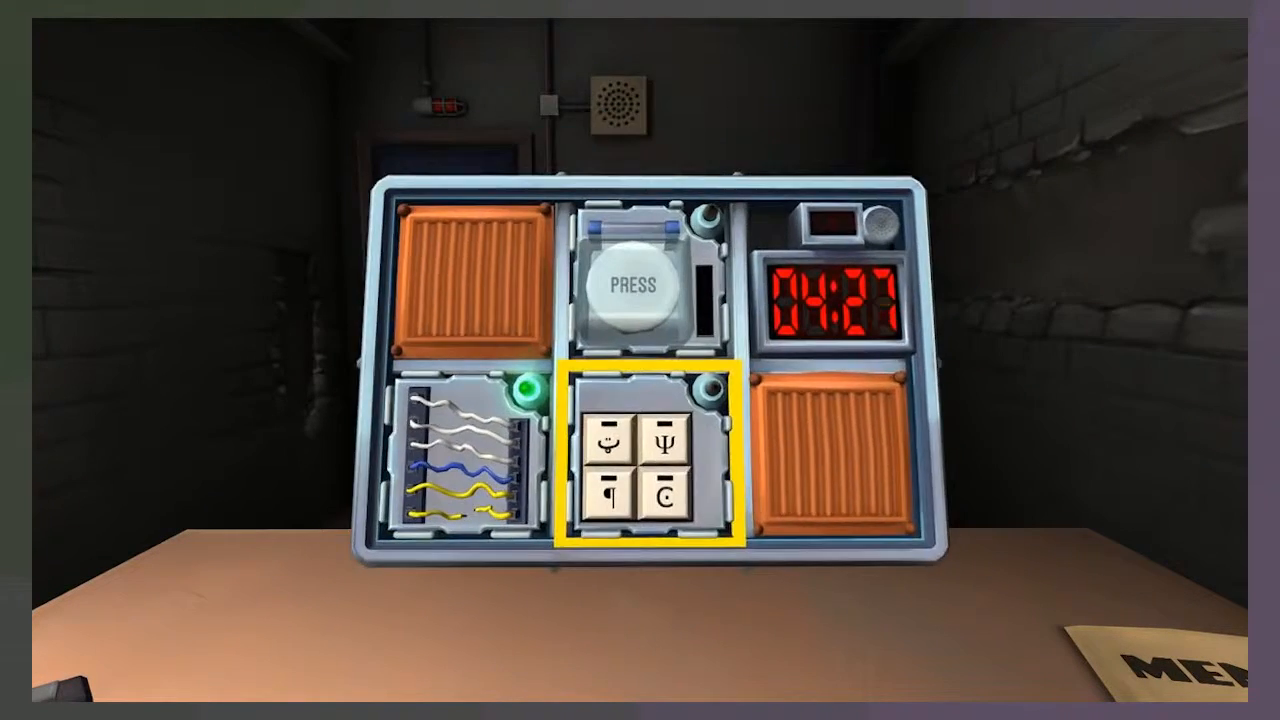
Focus on the symbol keypad module and make a first attempt at its symbols
{"action": "left_click", "coordinate": [644, 284]}
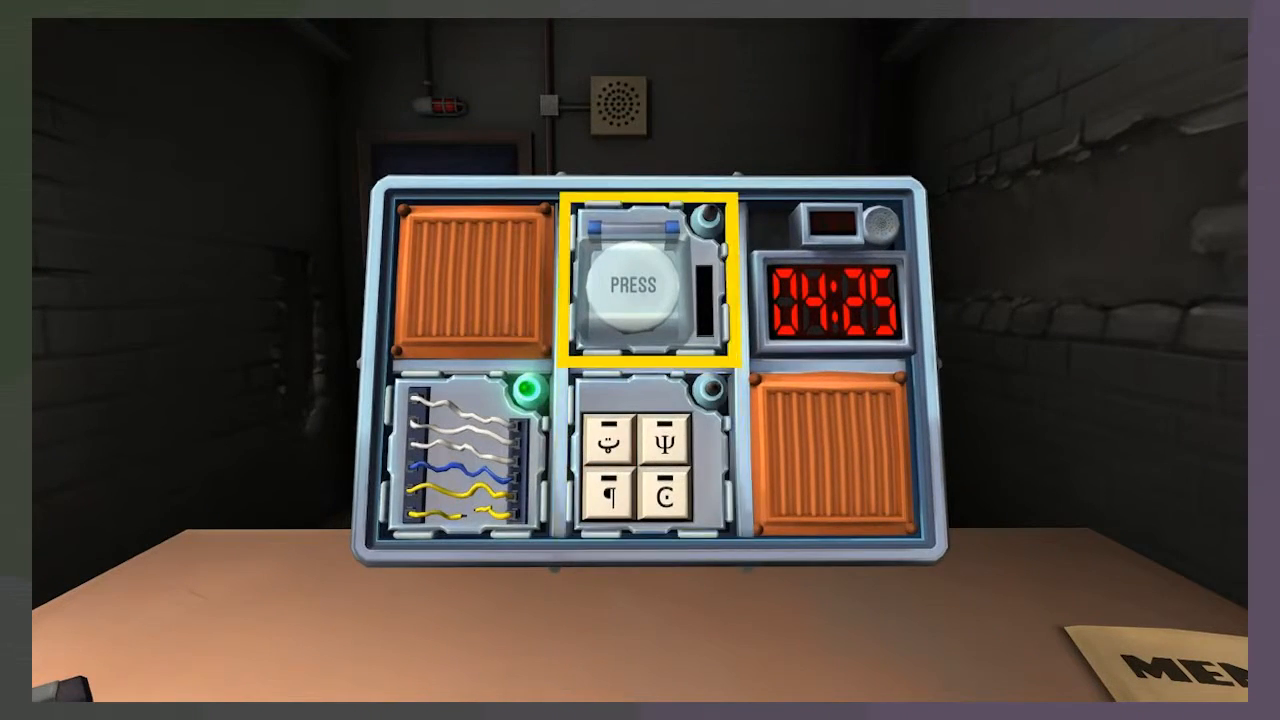
{"action": "left_click", "coordinate": [608, 436]}
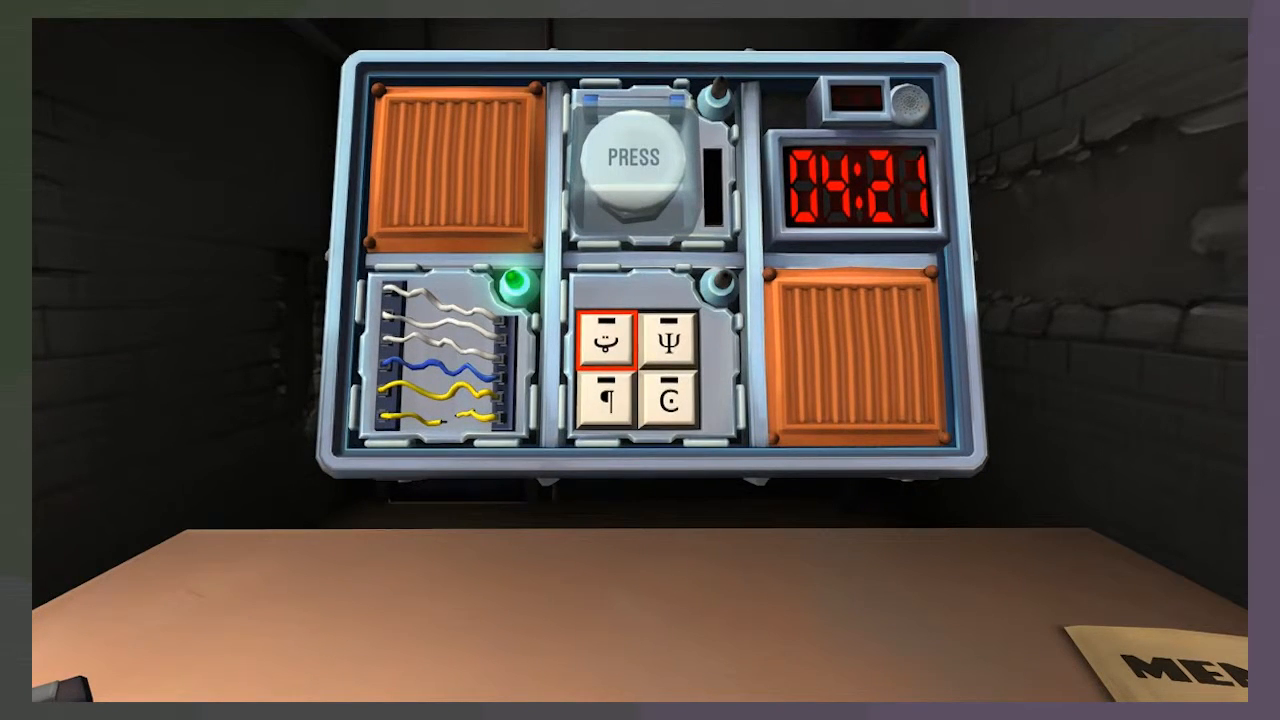
{"action": "left_click", "coordinate": [600, 398]}
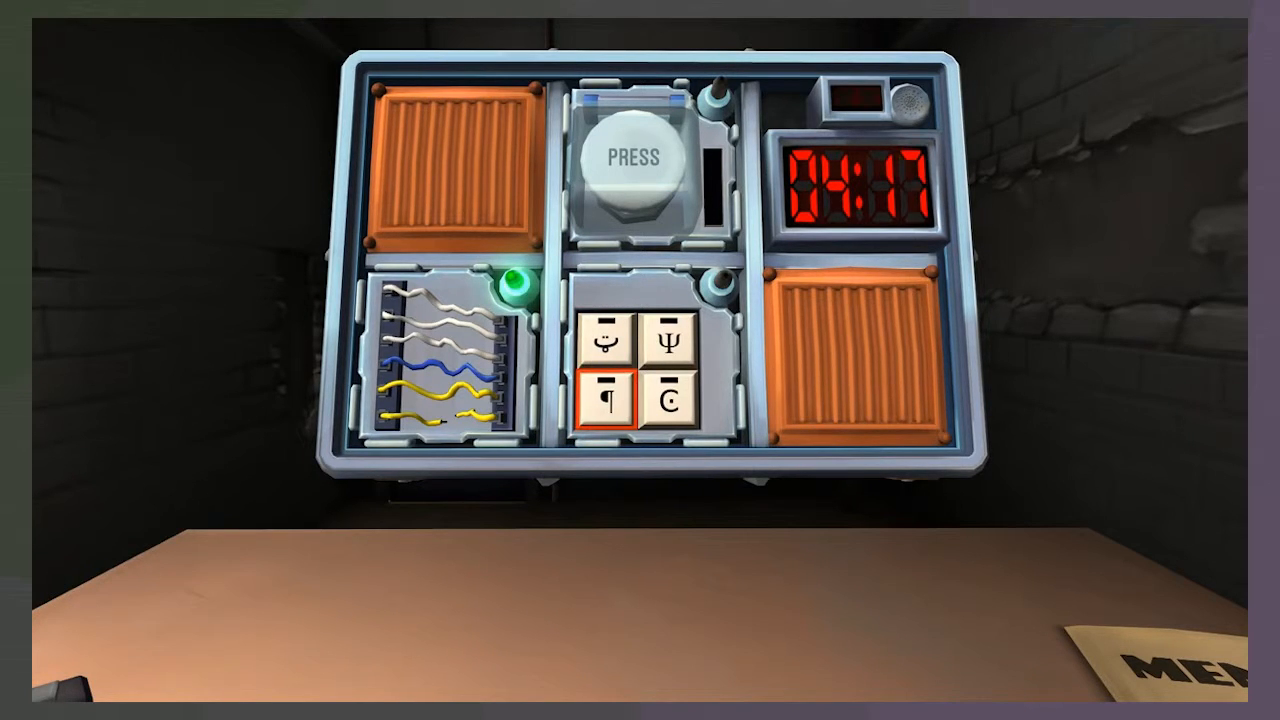
{"action": "left_click", "coordinate": [672, 396]}
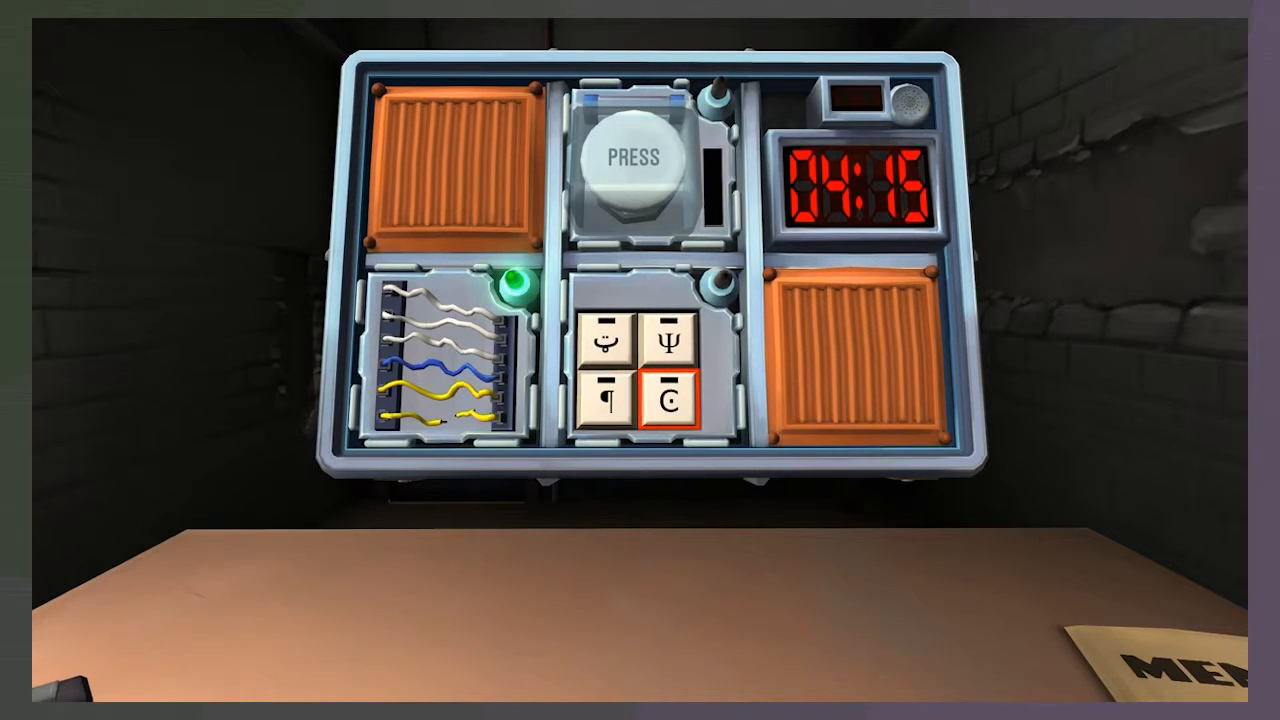
{"action": "left_click", "coordinate": [666, 342]}
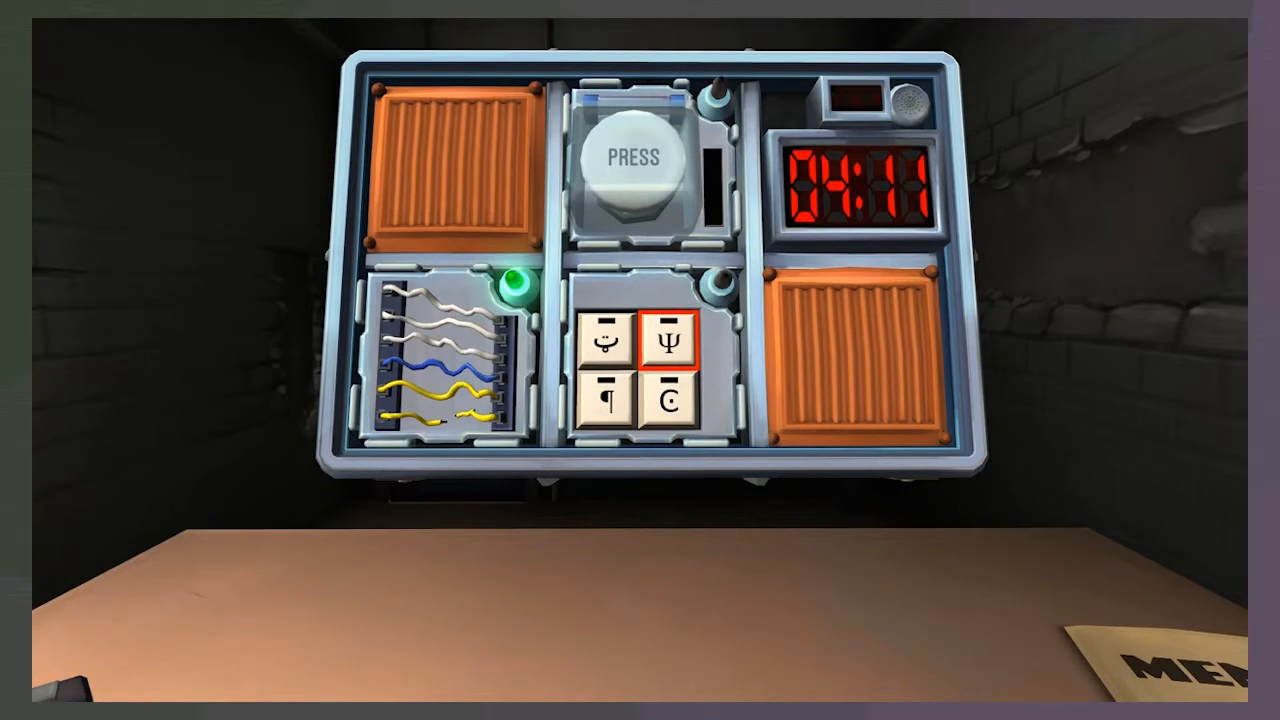
Enter Ψ, the b-like symbol, ¶ and the C-like symbol to solve the keypad
{"action": "left_click", "coordinate": [668, 344]}
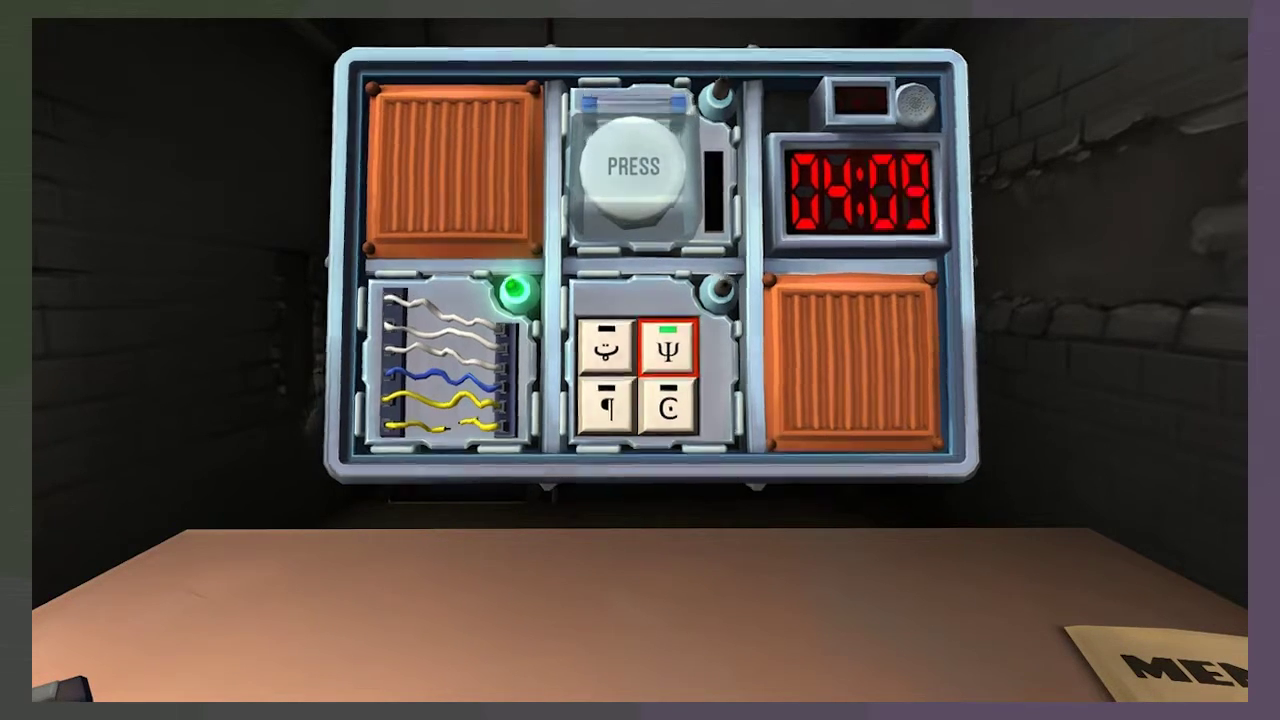
{"action": "left_click", "coordinate": [602, 348]}
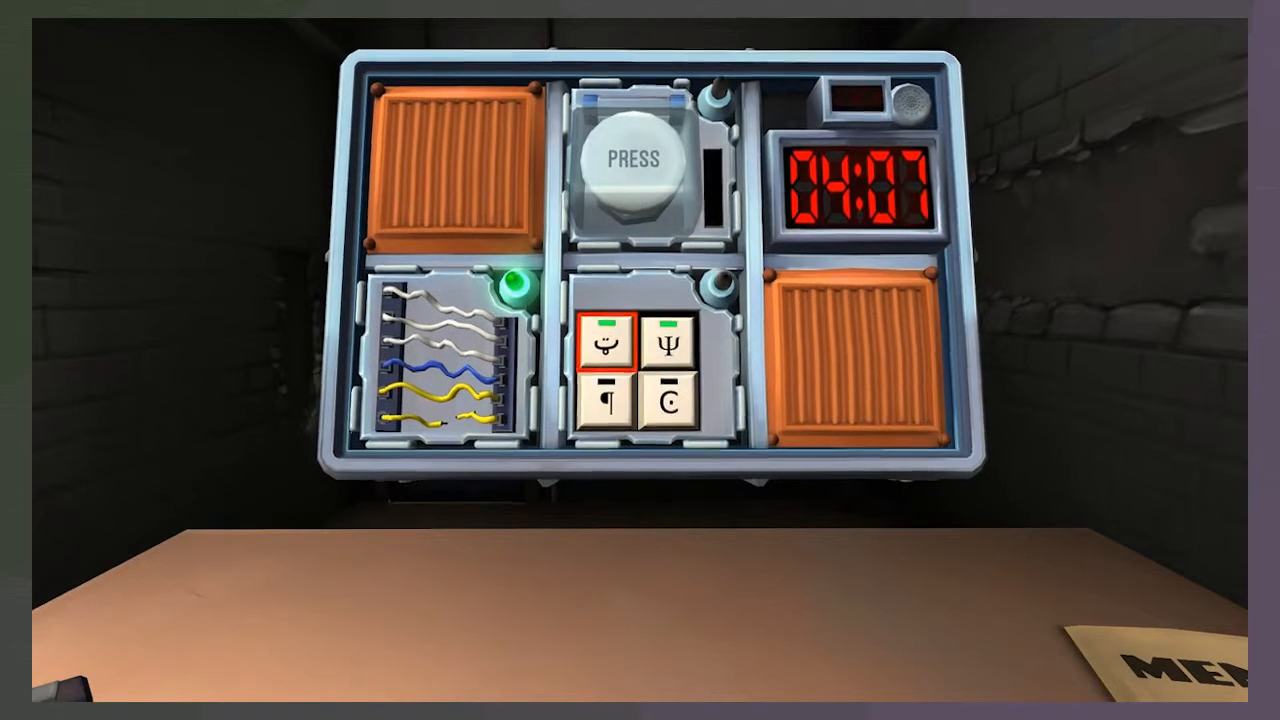
{"action": "left_click", "coordinate": [668, 400]}
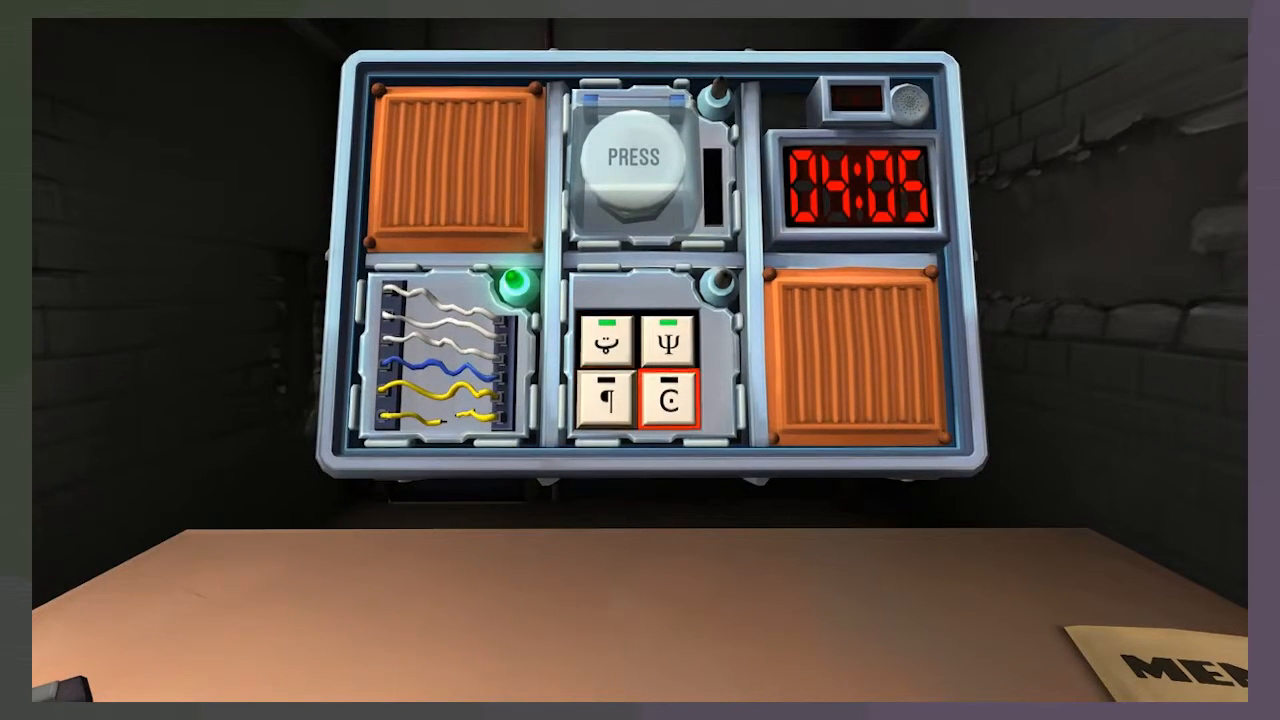
{"action": "left_click", "coordinate": [604, 400]}
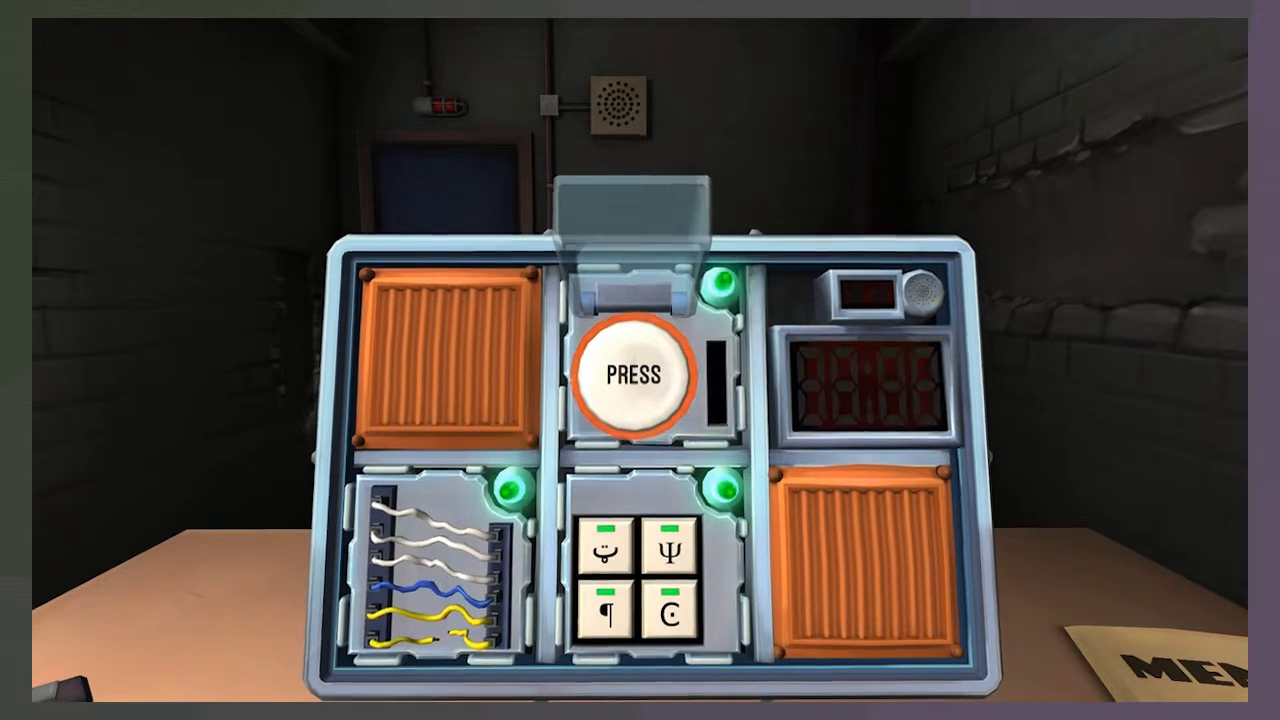
Press the PRESS button module so every module shows green and the timer stops
{"action": "left_click", "coordinate": [630, 376]}
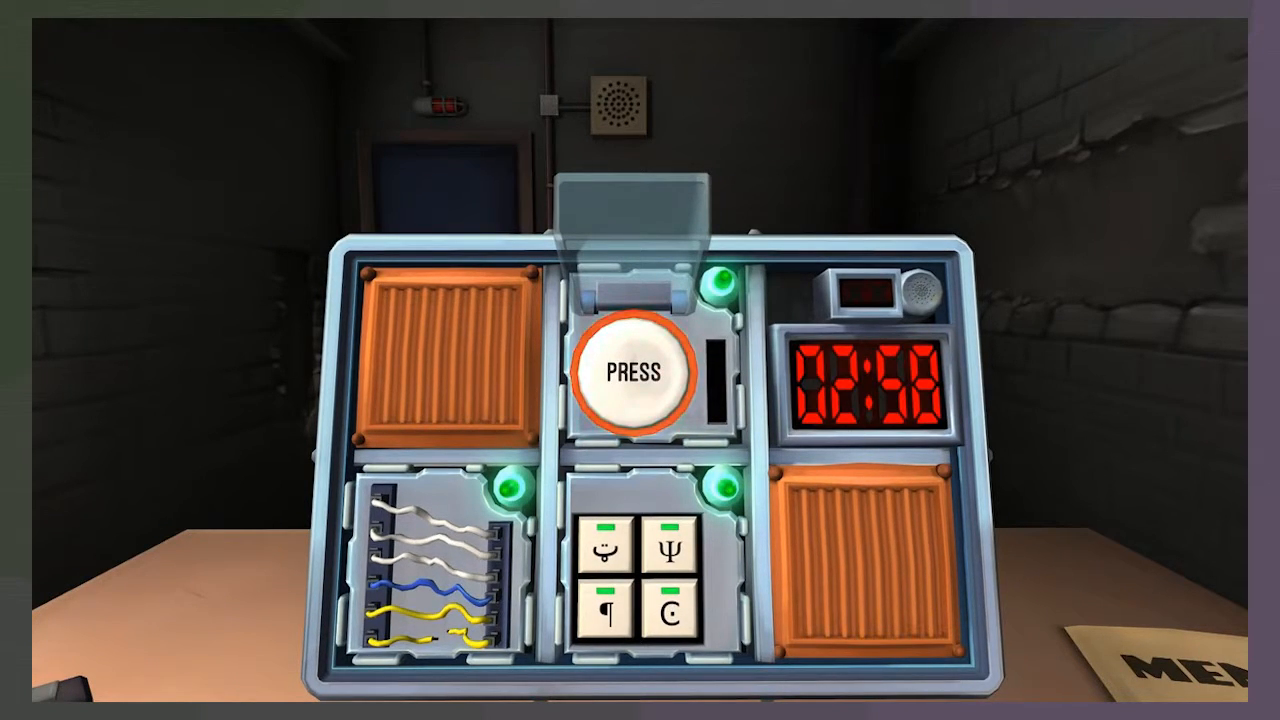